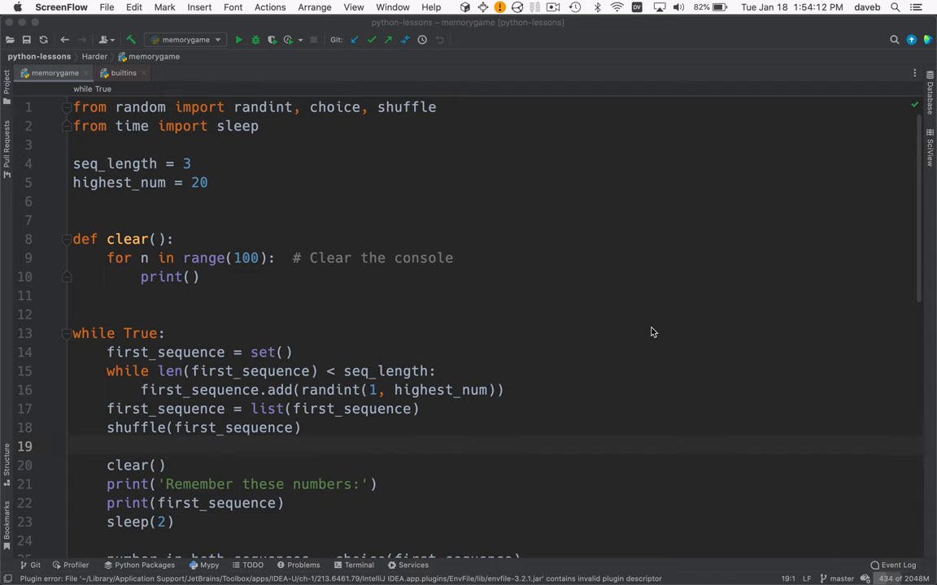
# Focus the editor and run the memorygame configuration
pyautogui.click(164, 333)
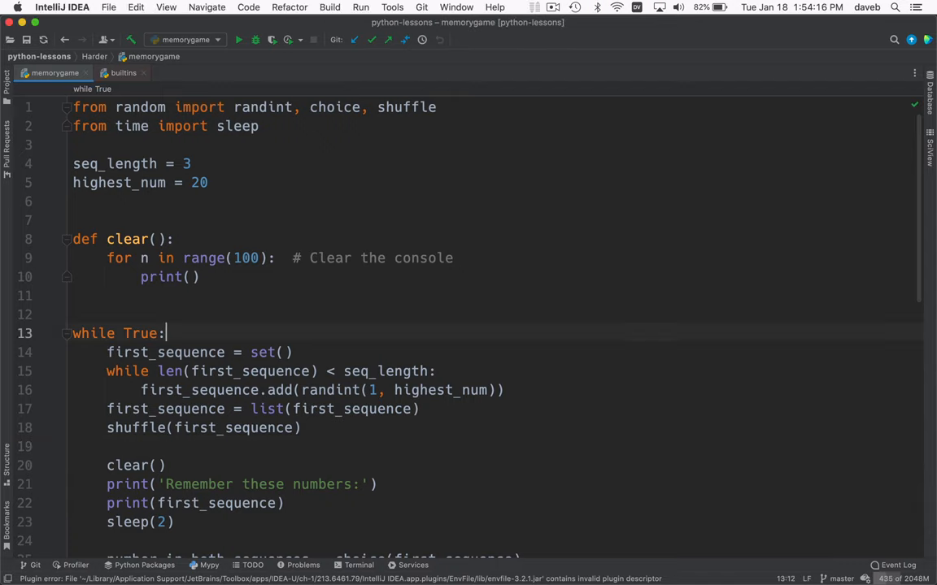
pyautogui.click(237, 39)
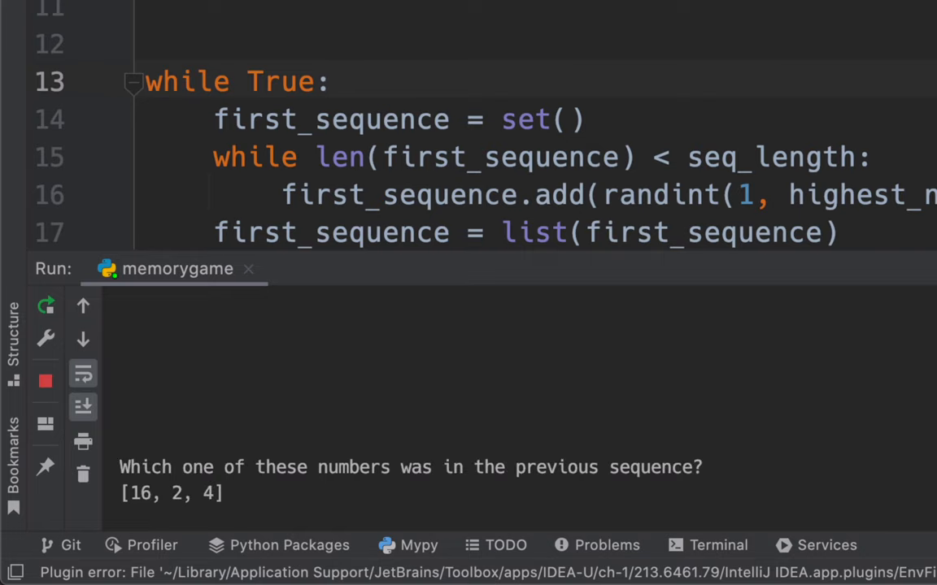
# Answer five rounds of the game in the Run console with 2, 7, 14, 12 and 18
pyautogui.write('2')
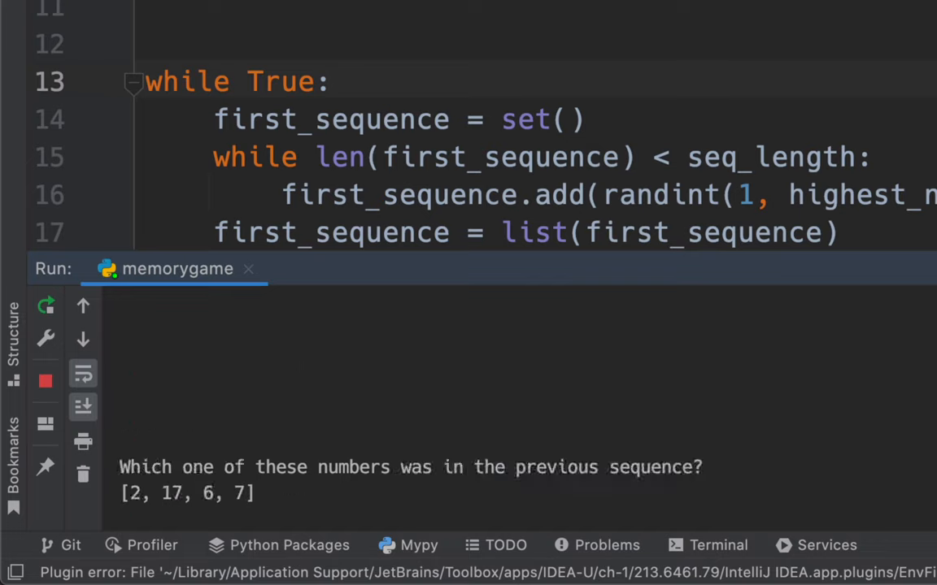
pyautogui.write('7')
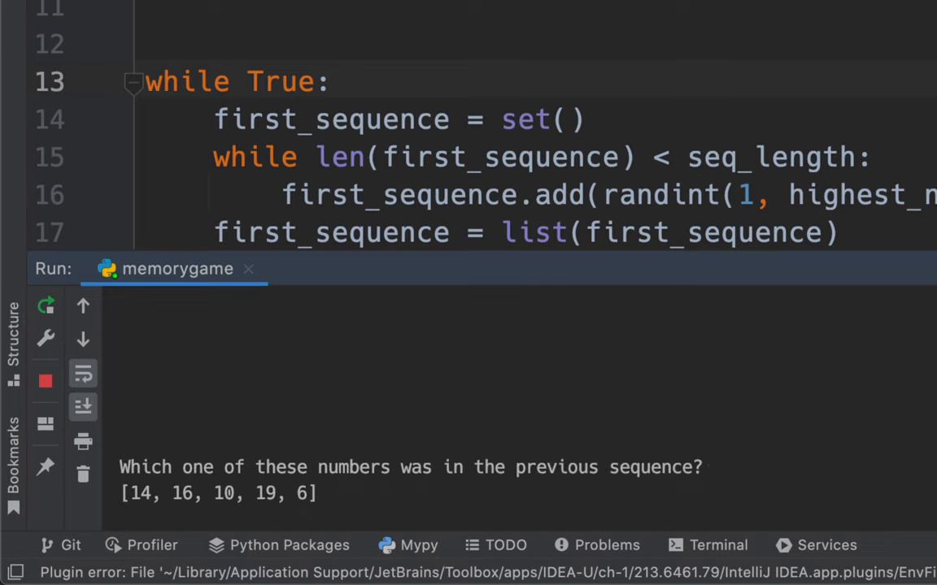
pyautogui.write('14')
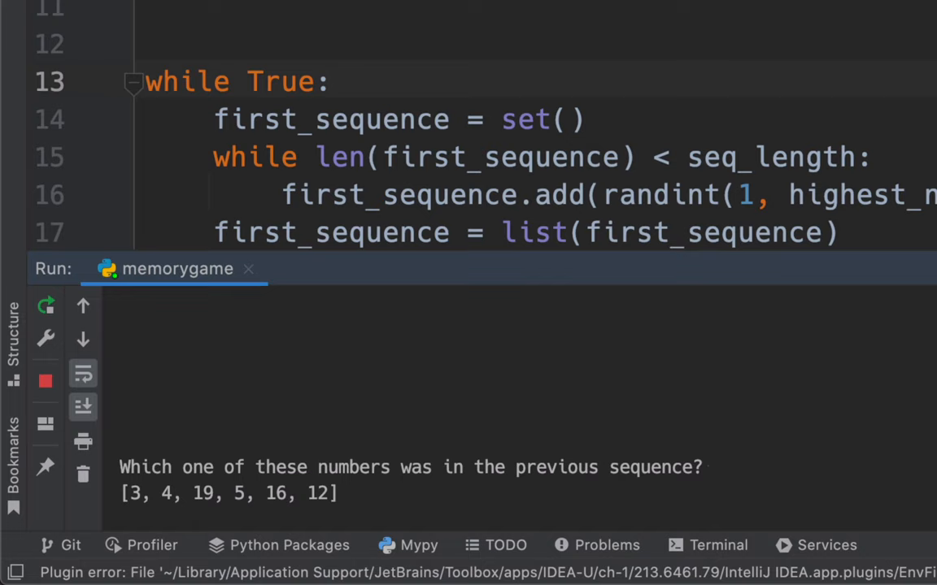
pyautogui.write('12')
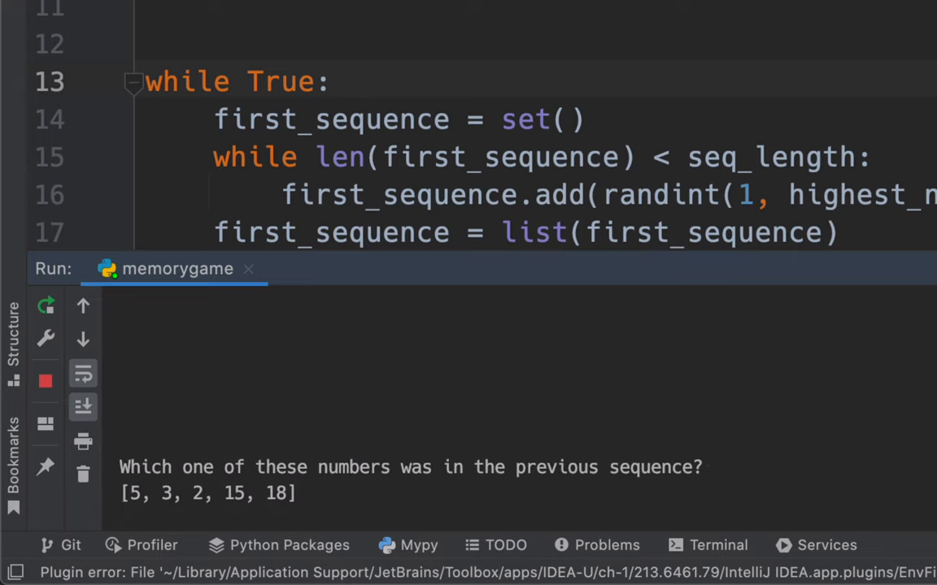
pyautogui.write('18')
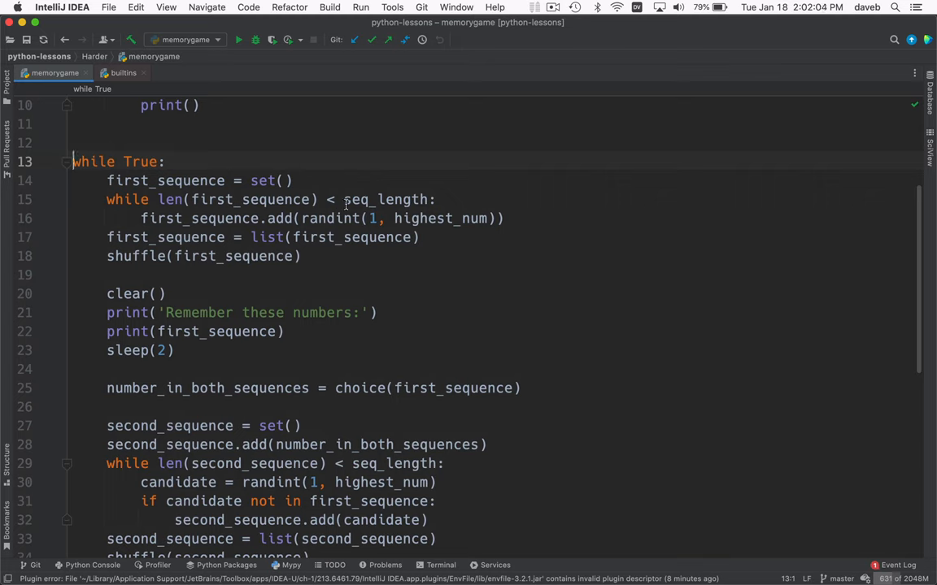
pyautogui.moveTo(253, 204)
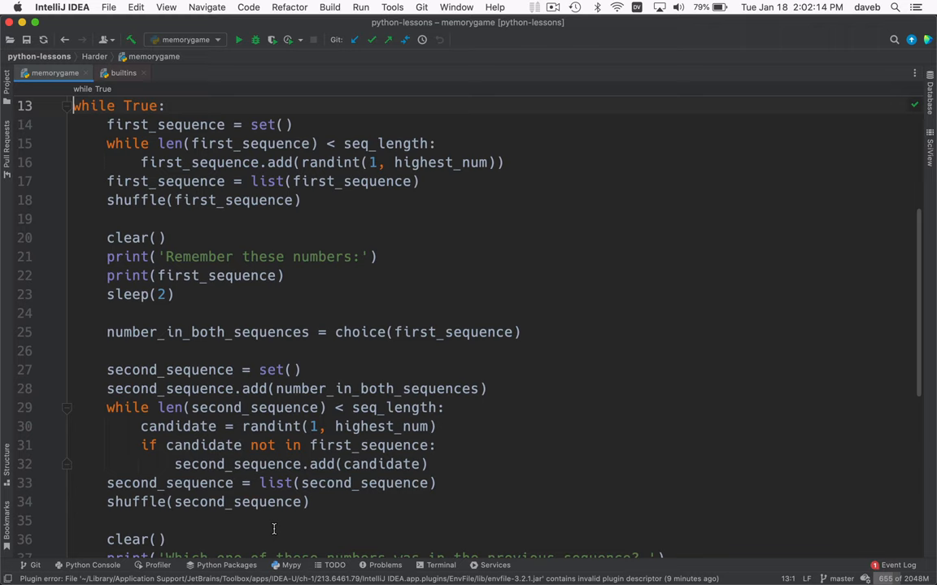
pyautogui.moveTo(244, 357)
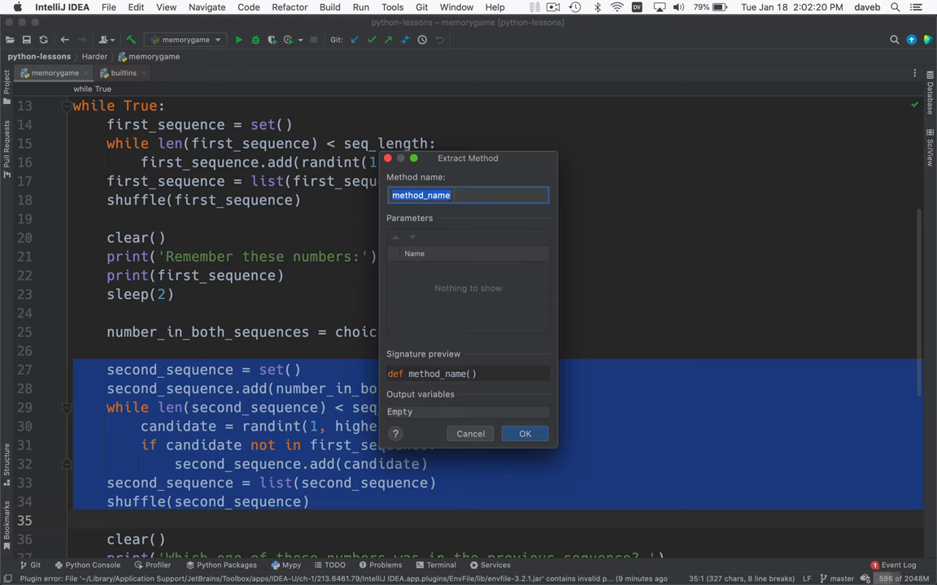
# Extract the second-sequence code into a new method named create_sequence
pyautogui.write('create_')
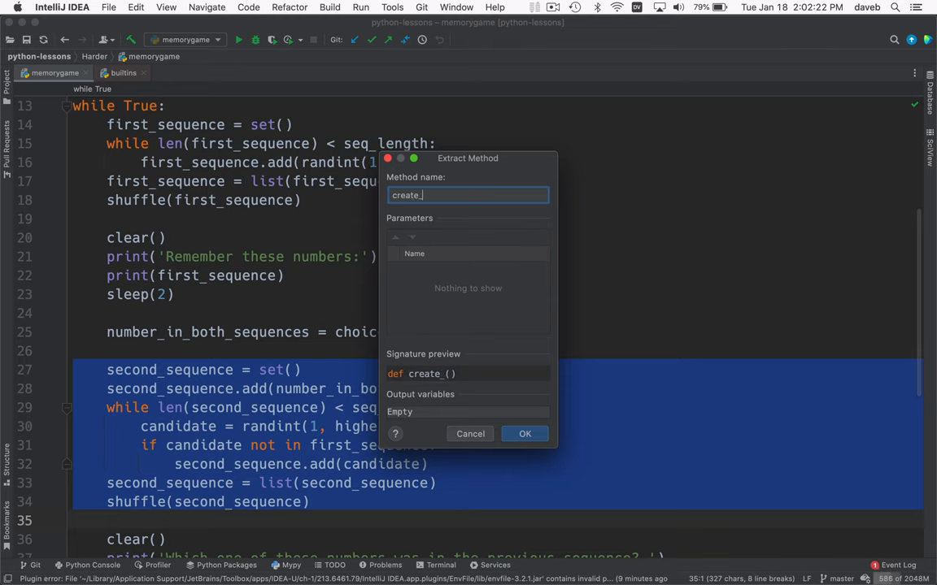
pyautogui.write('sequence')
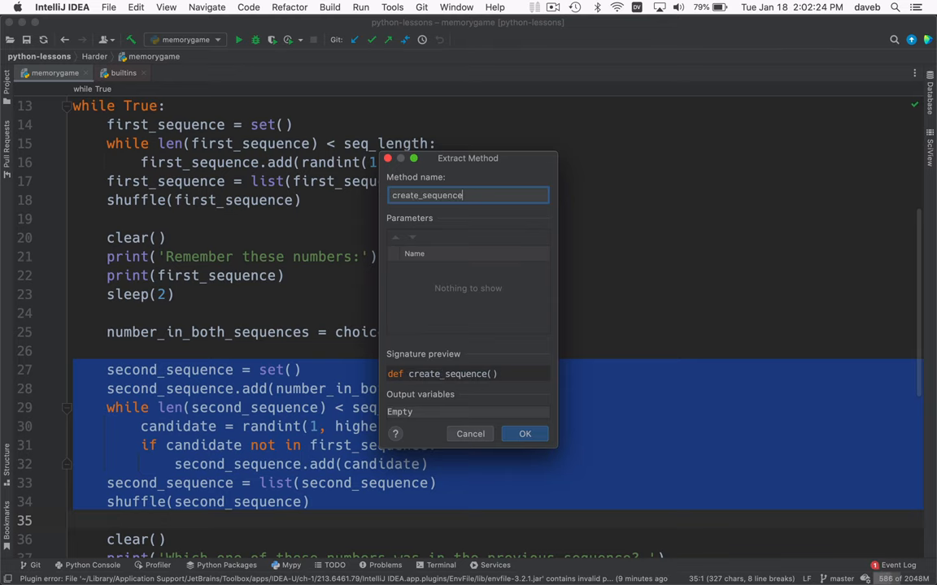
pyautogui.click(523, 433)
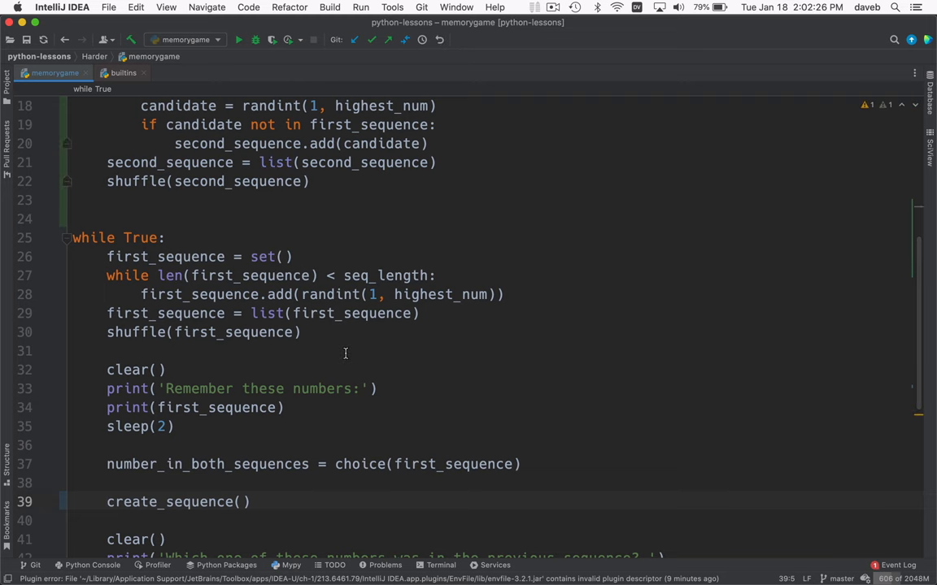
# Remove the global declaration, return second_sequence, and annotate create_sequence as -> Sequence[int]
pyautogui.scroll(3)
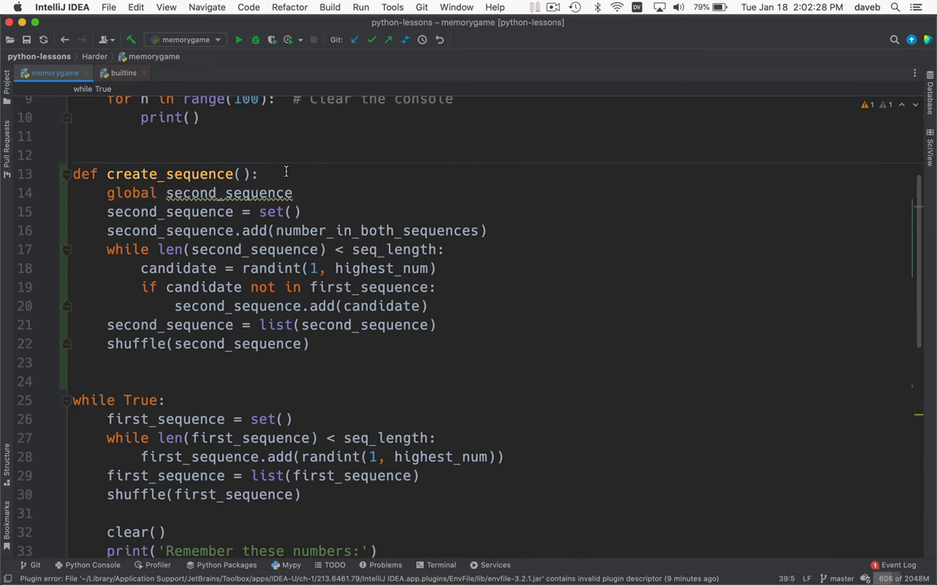
pyautogui.click(292, 192)
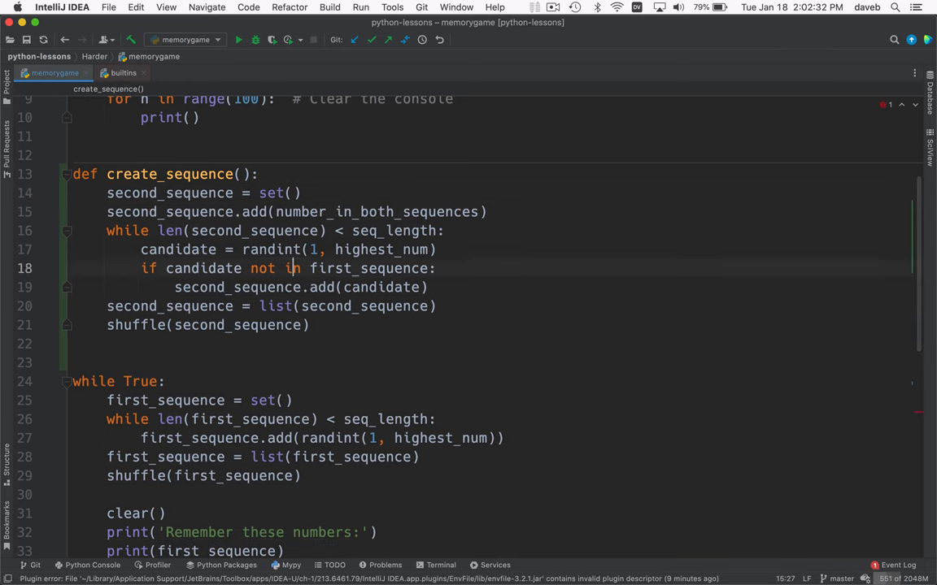
pyautogui.write('retu')
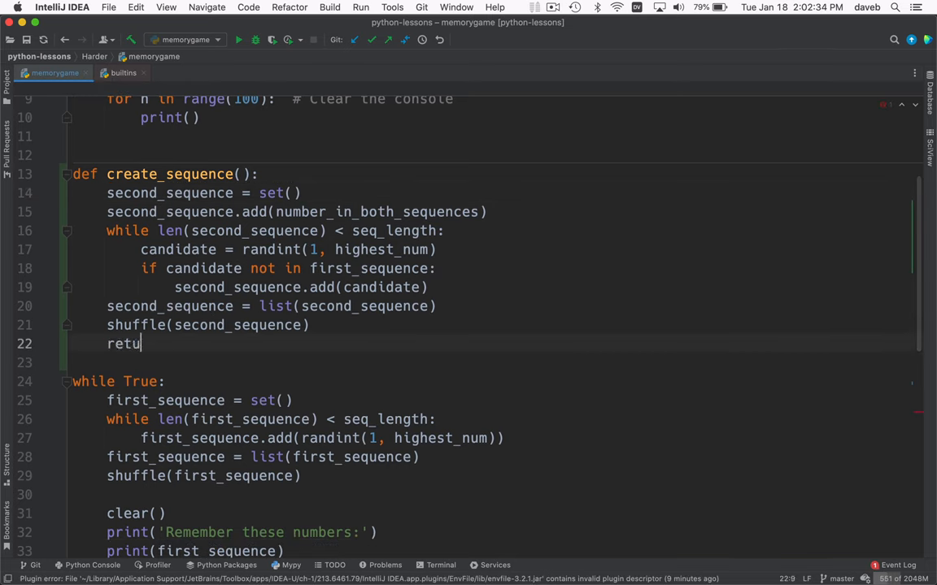
pyautogui.write('rn second_sequence')
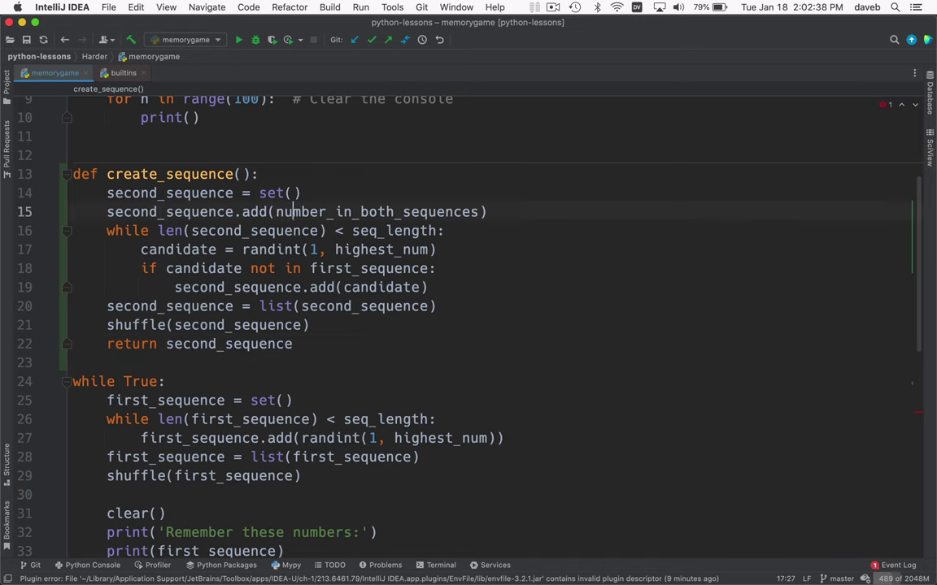
pyautogui.write('->')
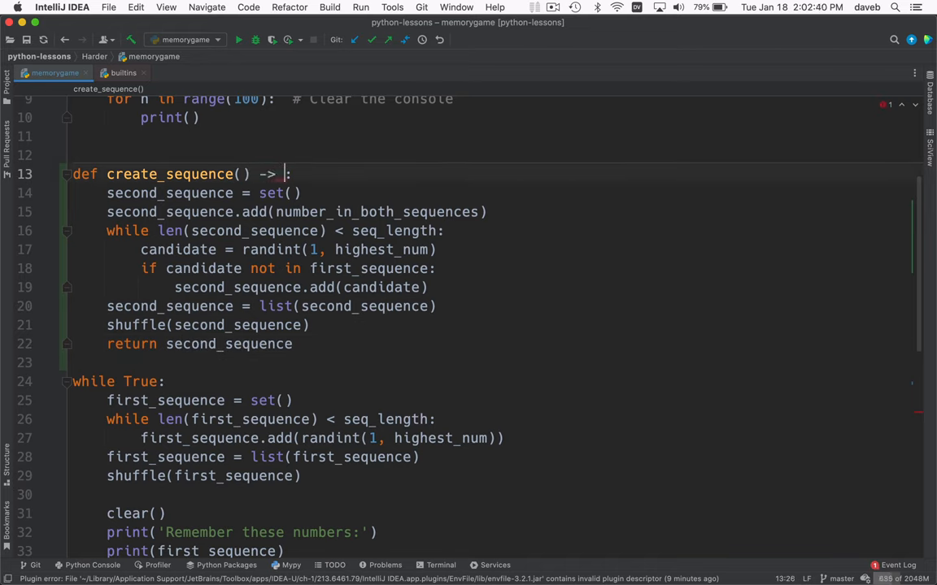
pyautogui.write('Se')
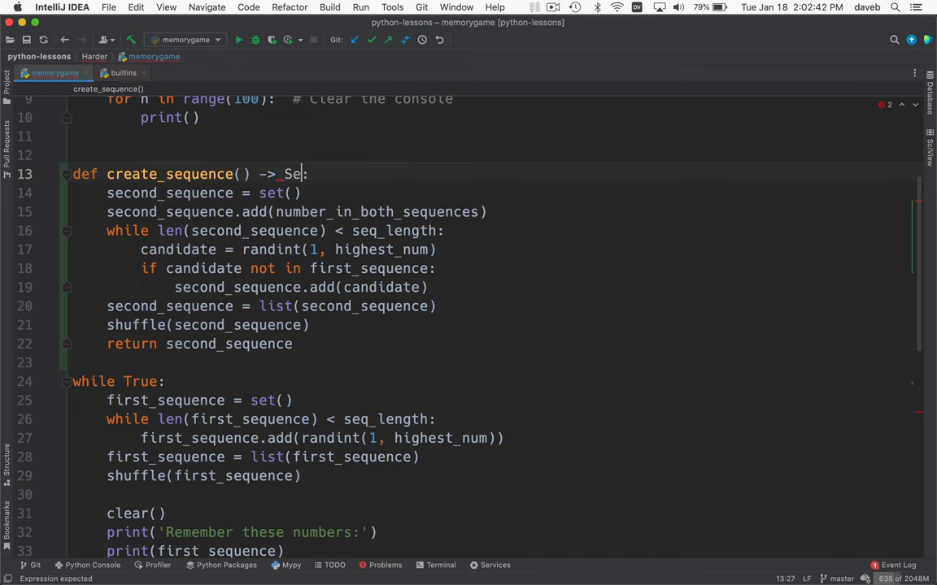
pyautogui.write('quence[int]')
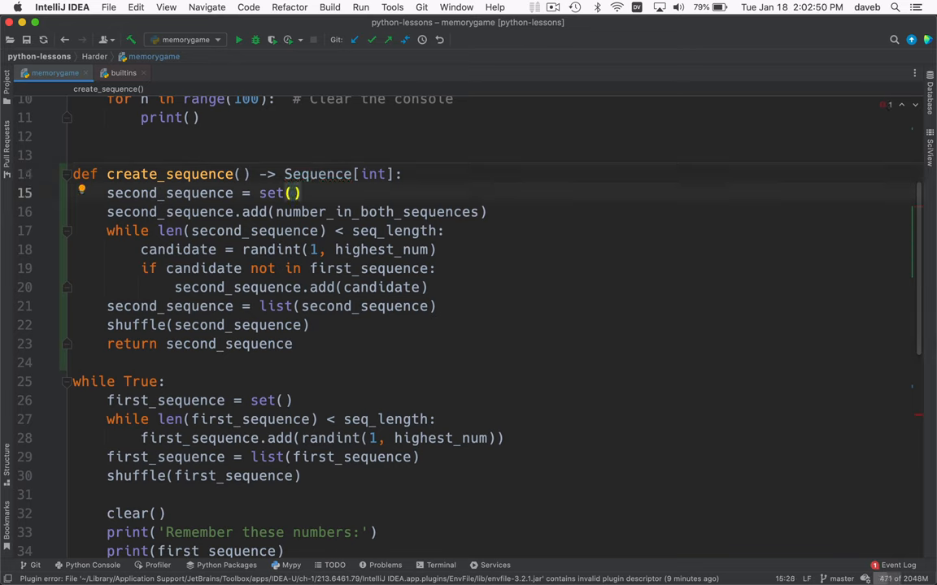
# Change the main-loop call to second_sequence = create_sequence() and review the function above
pyautogui.scroll(-3)
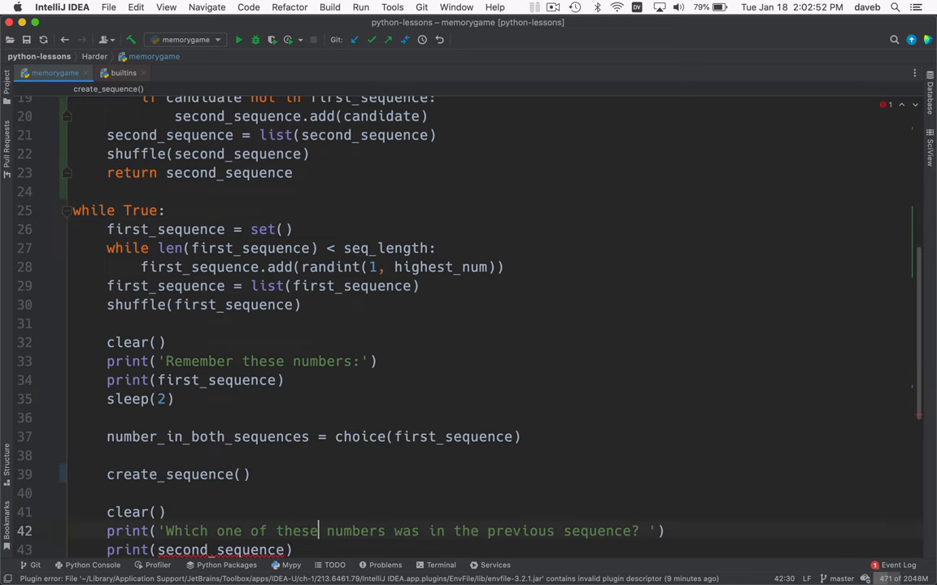
pyautogui.scroll(-3)
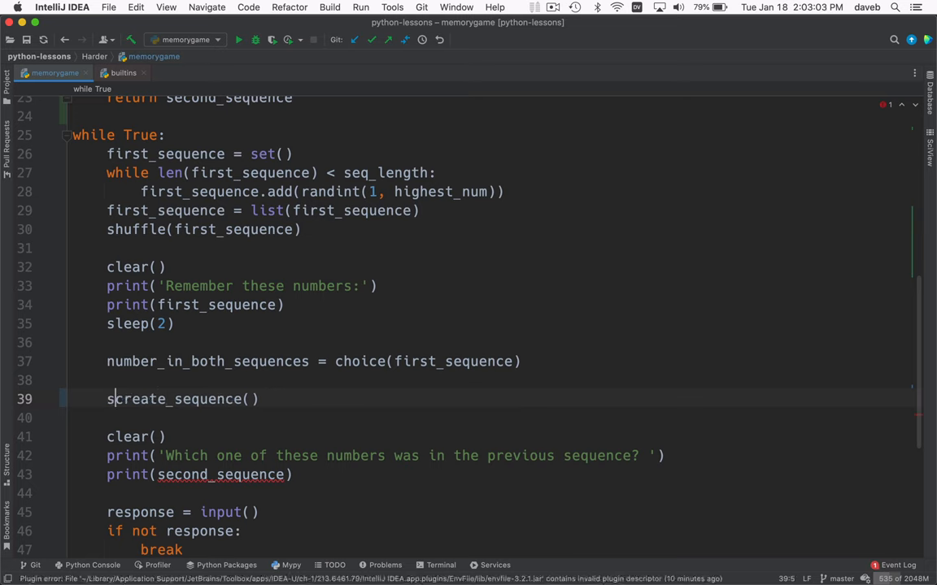
pyautogui.write('second_sequence')
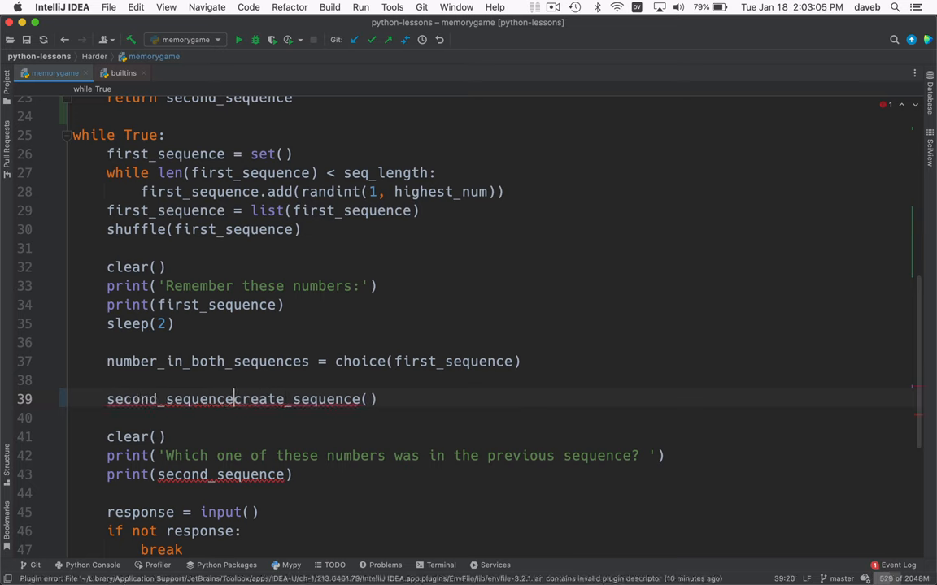
pyautogui.write('=')
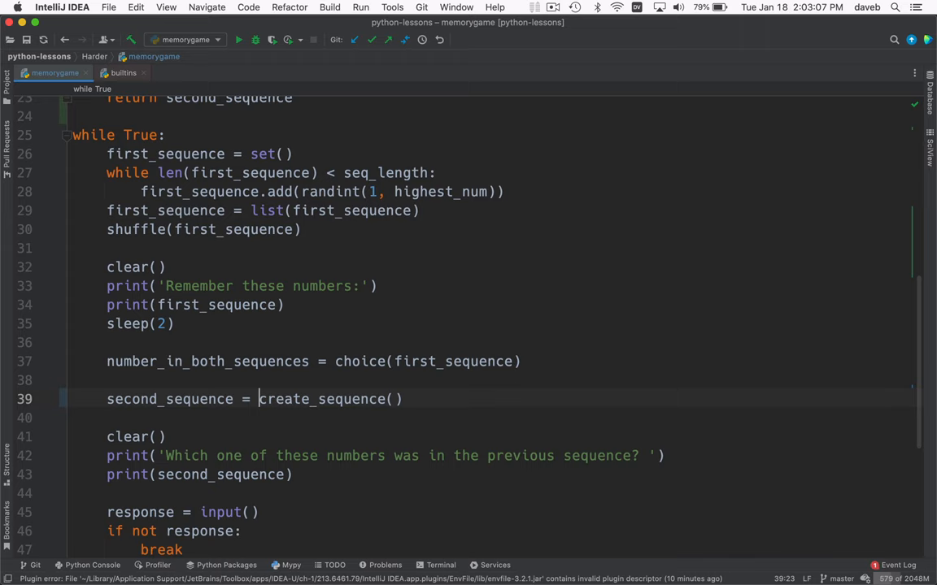
pyautogui.doubleClick(322, 399)
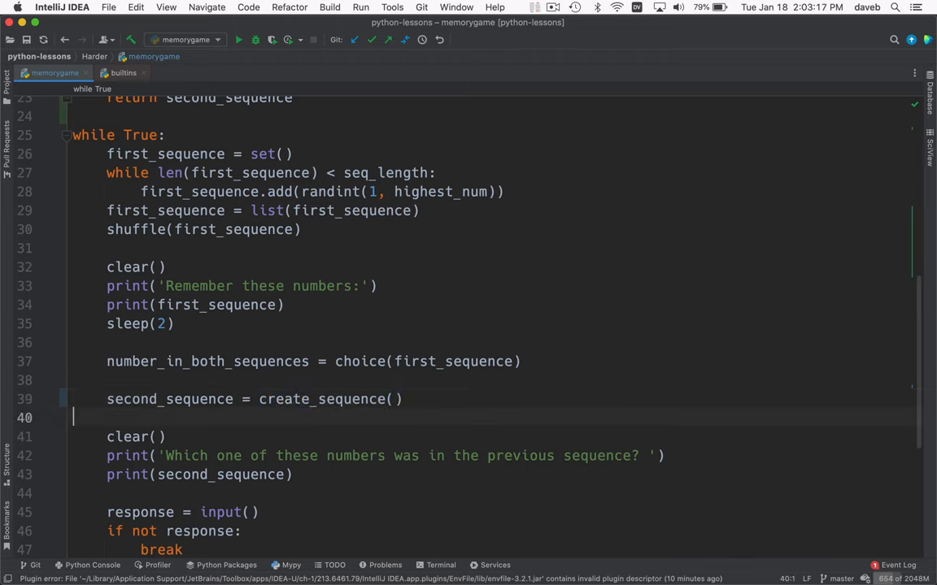
pyautogui.scroll(3)
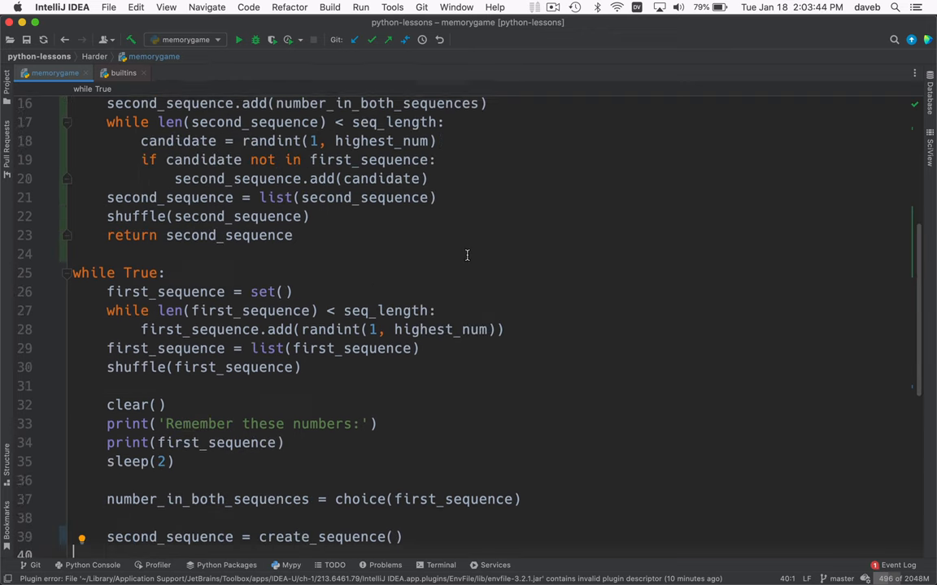
pyautogui.scroll(3)
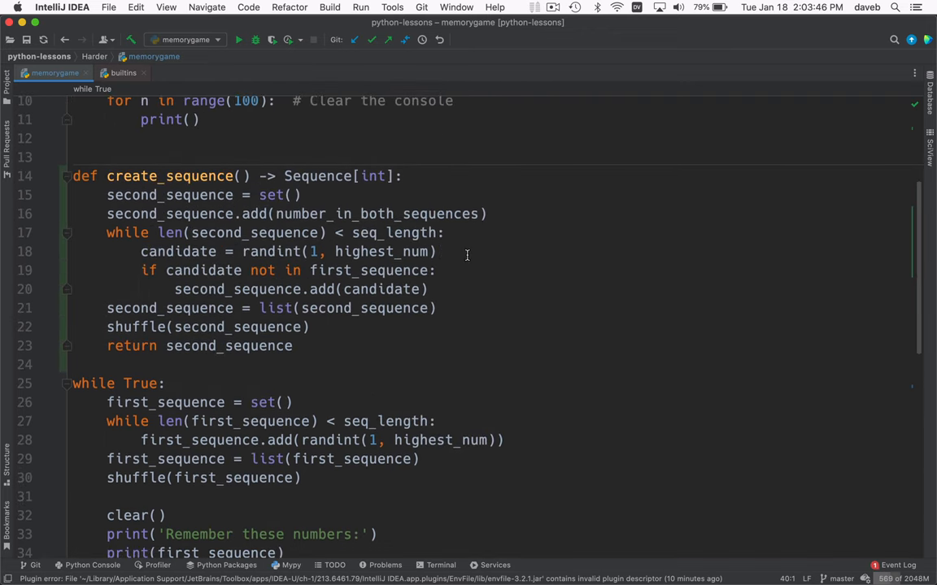
pyautogui.scroll(-3)
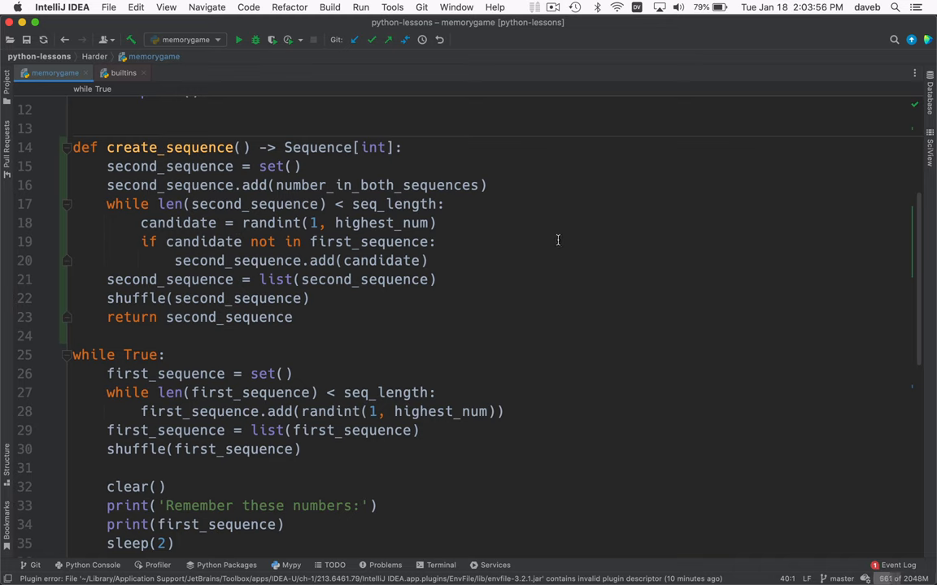
# Rename the function's sequence variable to unique_numbers and the shuffled list to unique_numbers_list, which is returned
pyautogui.click(208, 166)
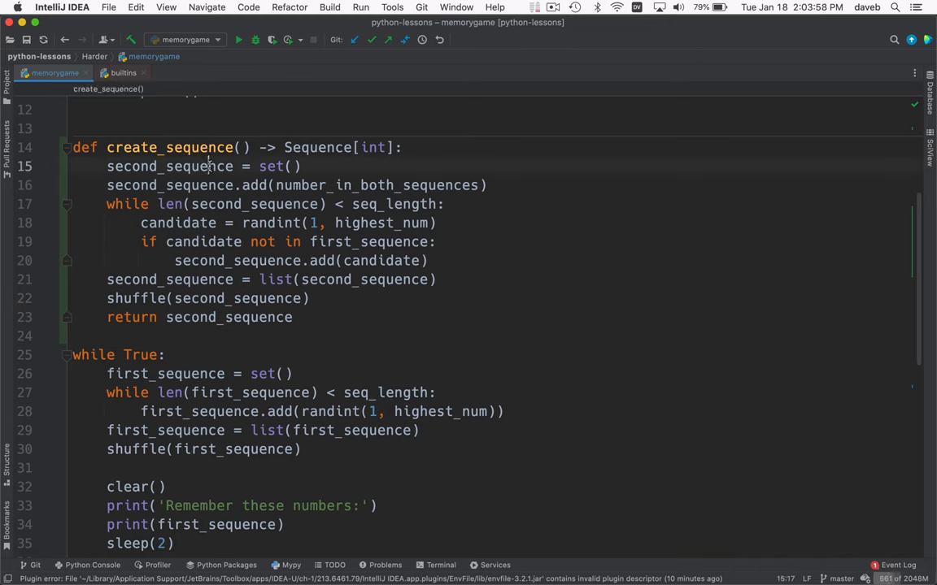
pyautogui.doubleClick(169, 166)
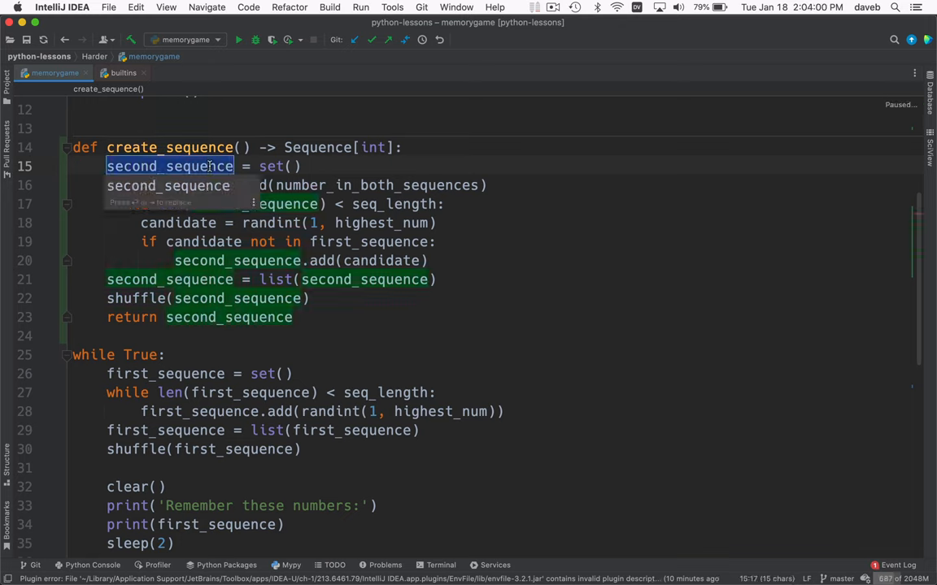
pyautogui.write('uni = set(')
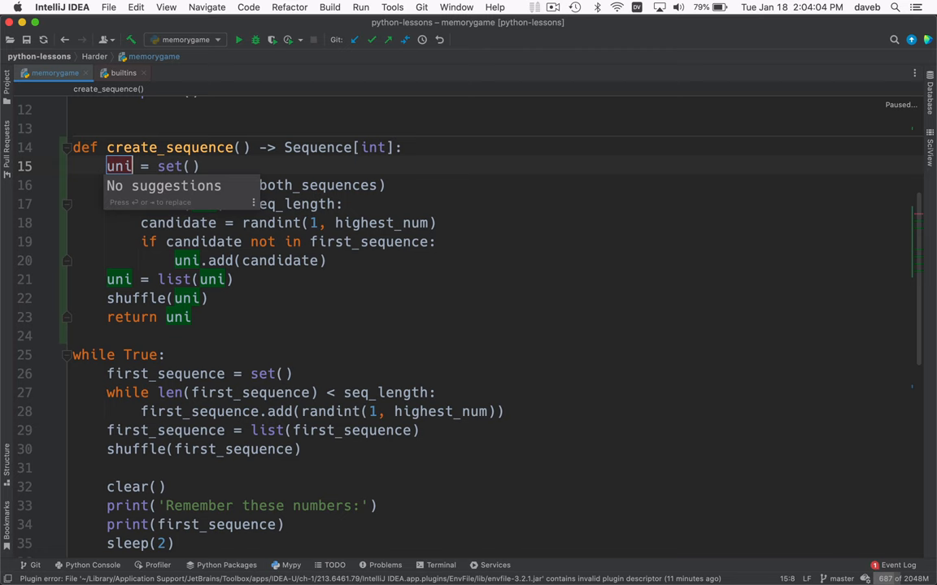
pyautogui.write('unique_numbers')
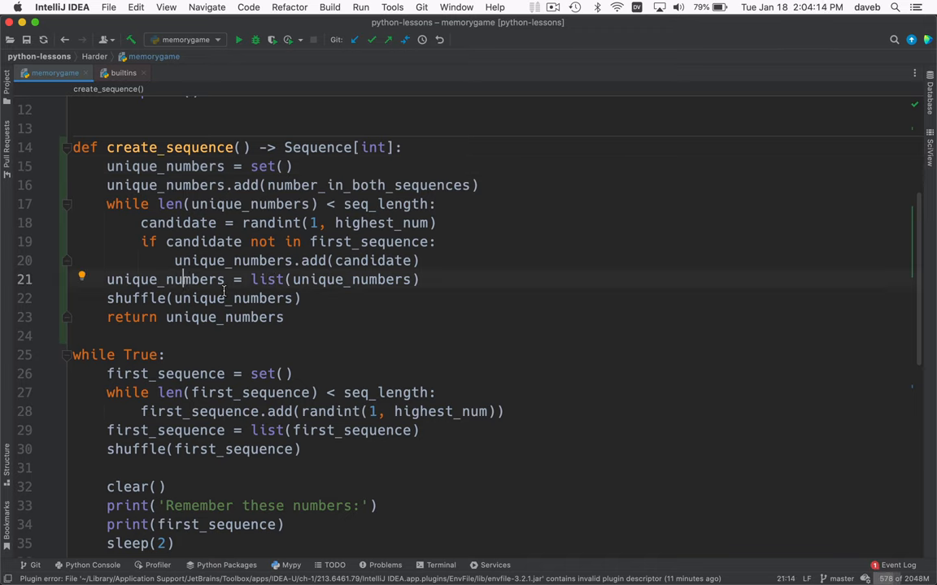
pyautogui.doubleClick(166, 279)
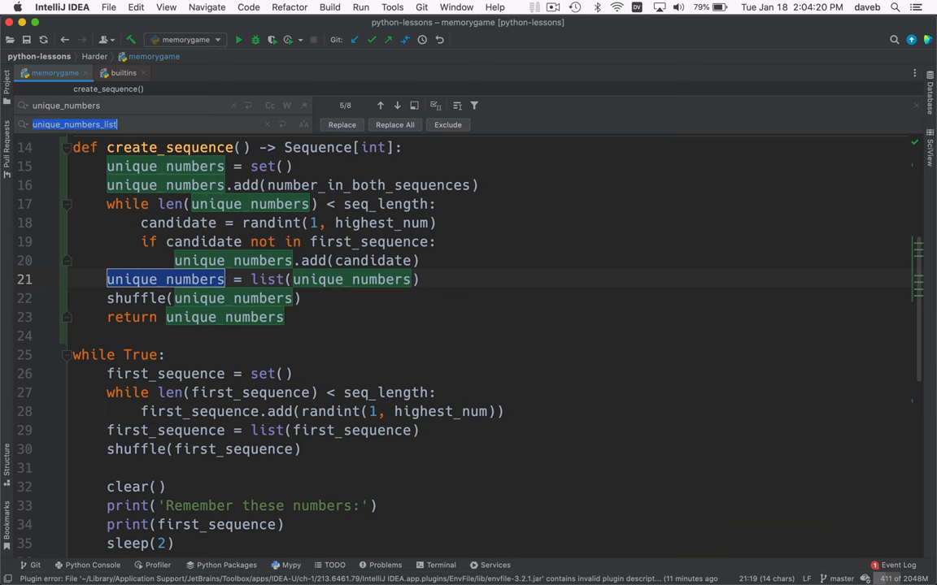
pyautogui.click(396, 104)
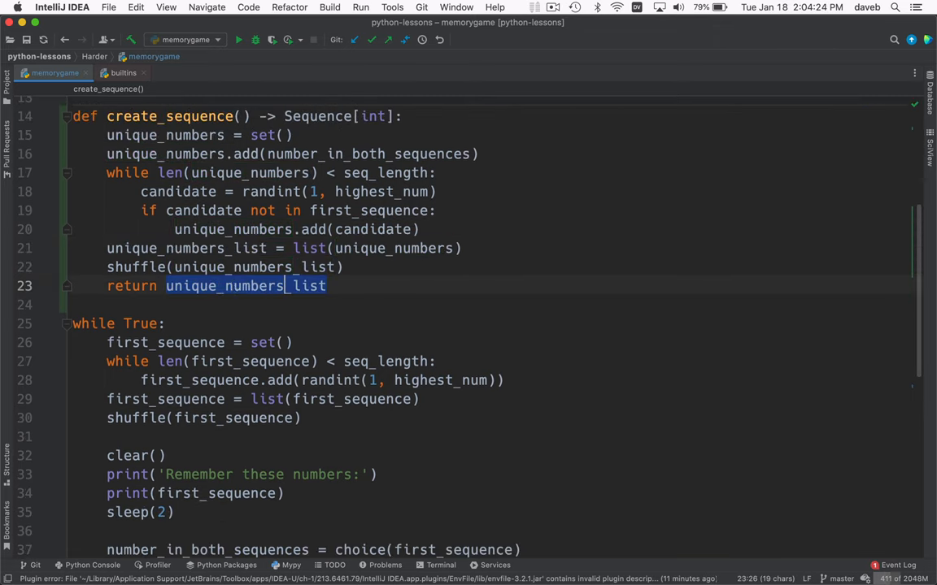
pyautogui.scroll(3)
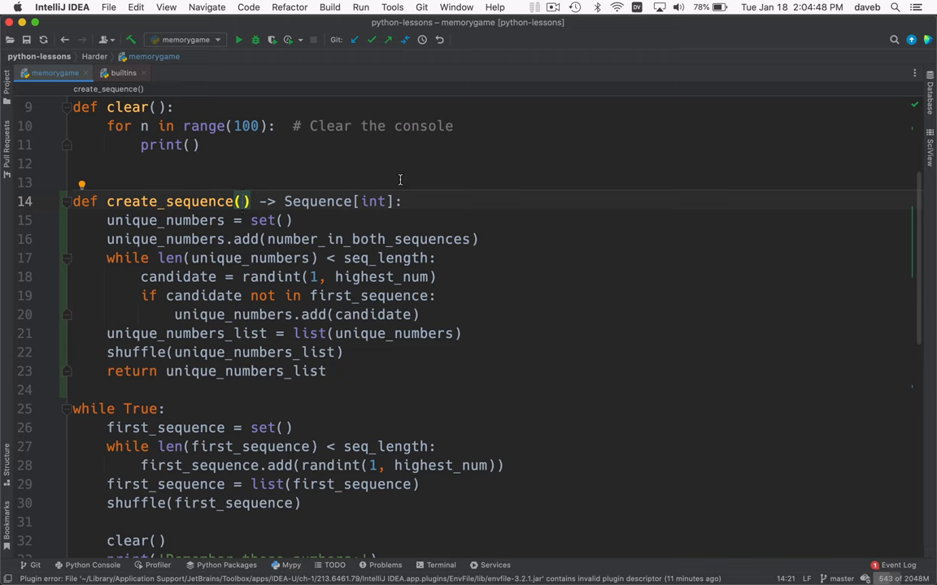
# Add an include: Optional[int] = None parameter to create_sequence's signature
pyautogui.write('include:')
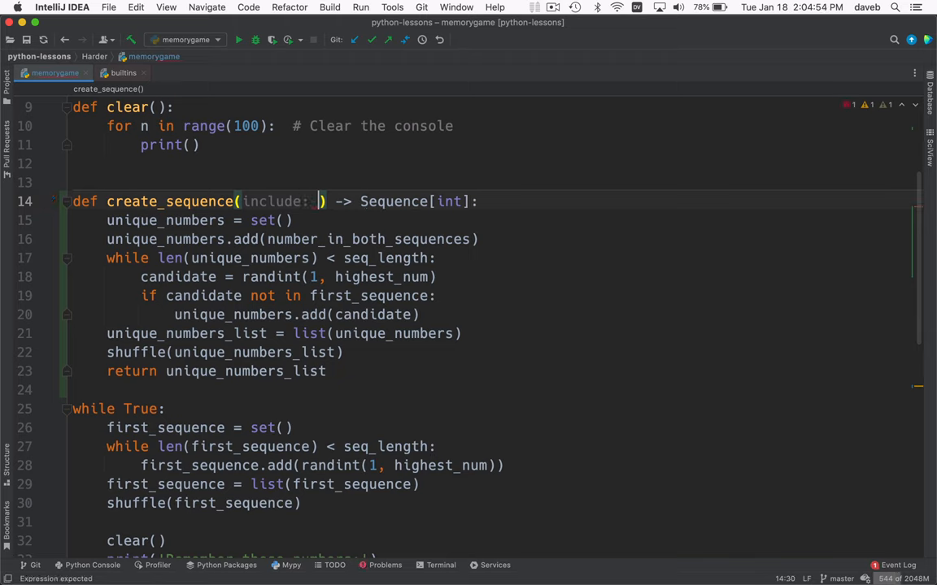
pyautogui.write('0')
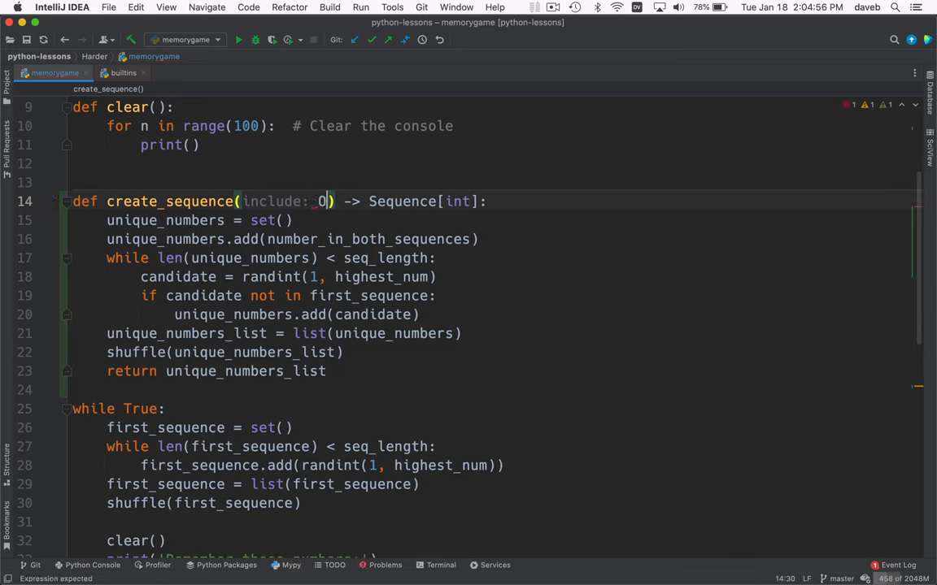
pyautogui.write('Optional[int')
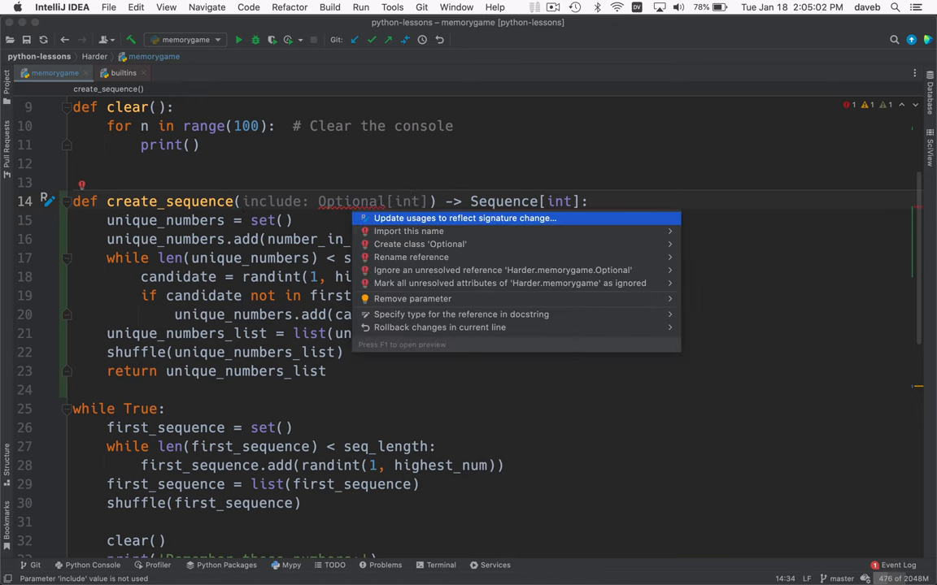
pyautogui.click(406, 231)
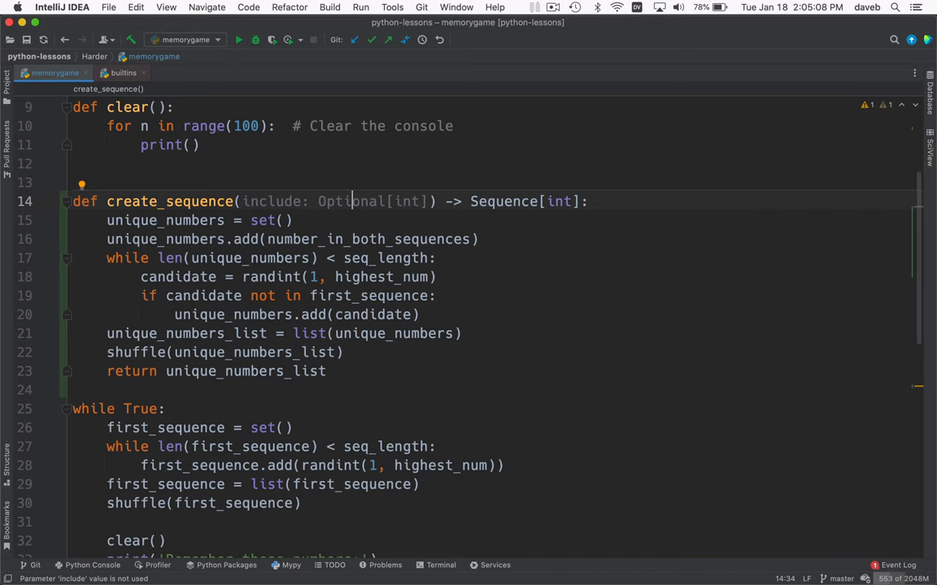
pyautogui.click(289, 222)
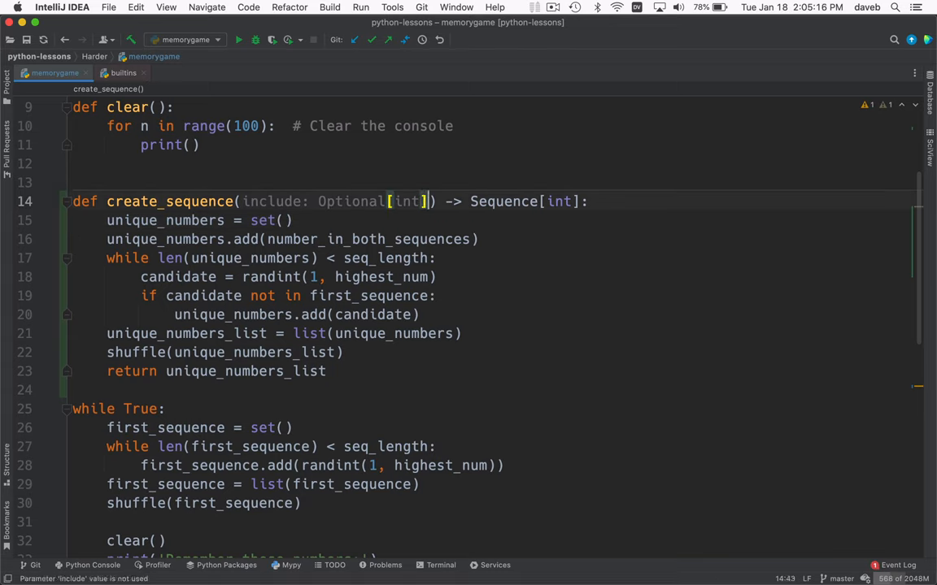
pyautogui.write('= None')
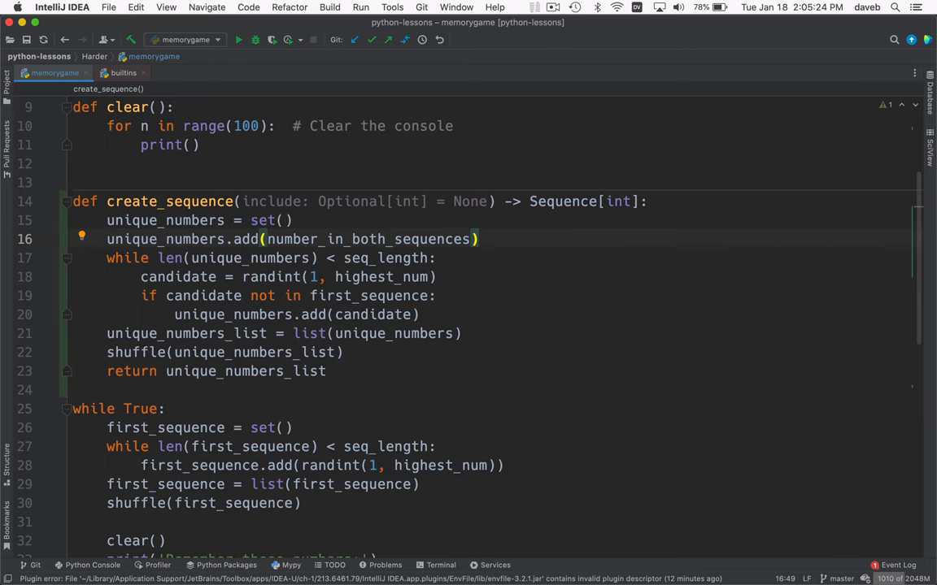
# Seed unique_numbers with {include} if include else set(), and move to the add line to drop it
pyautogui.click(293, 221)
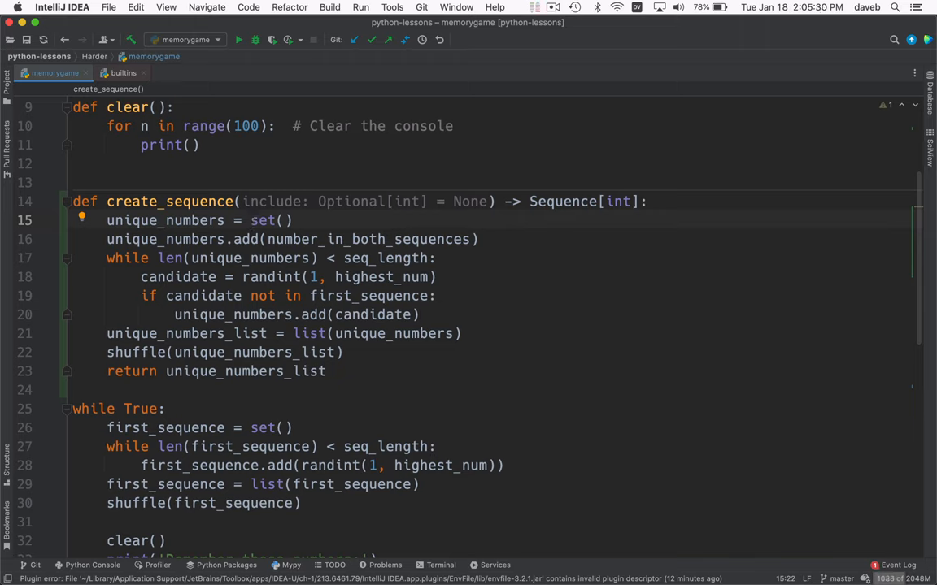
pyautogui.doubleClick(270, 221)
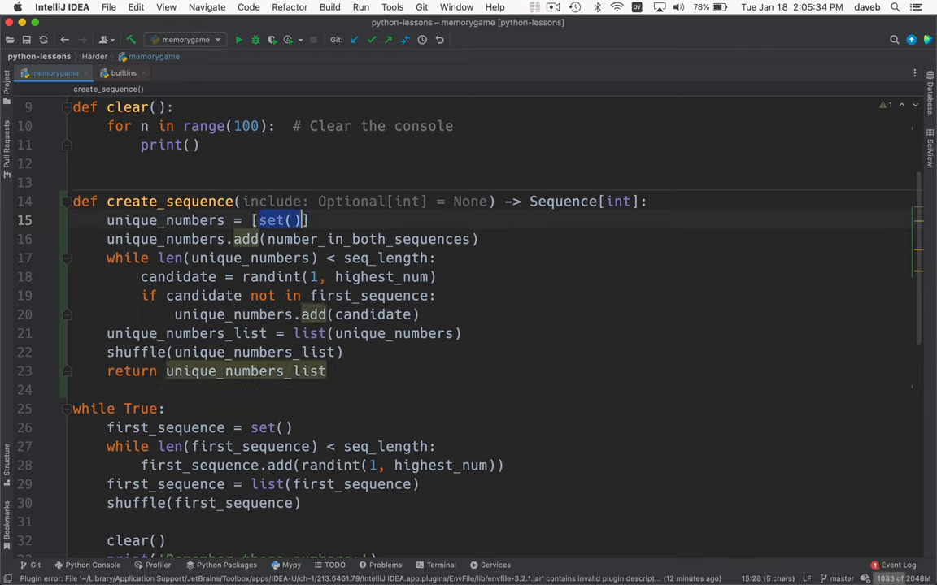
pyautogui.write('{}')
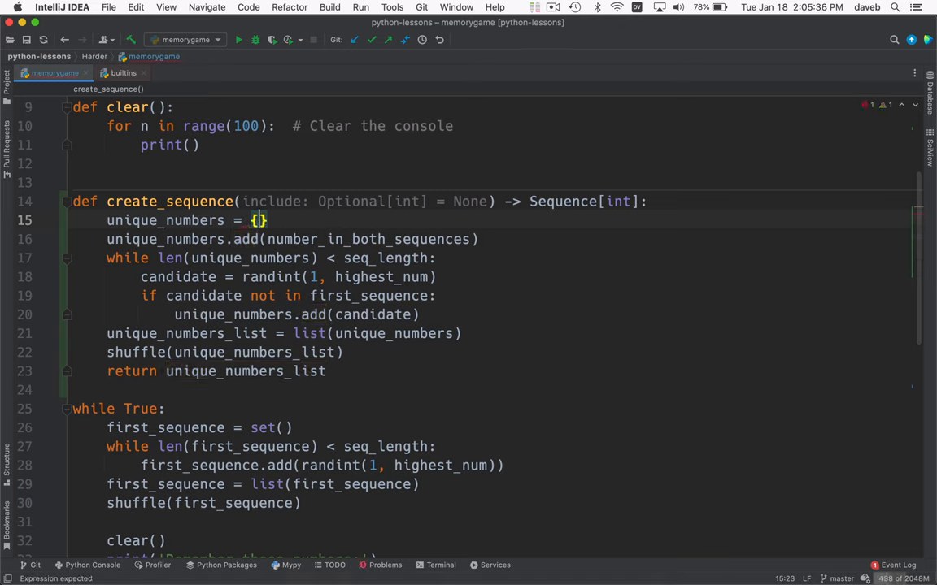
pyautogui.write('include')
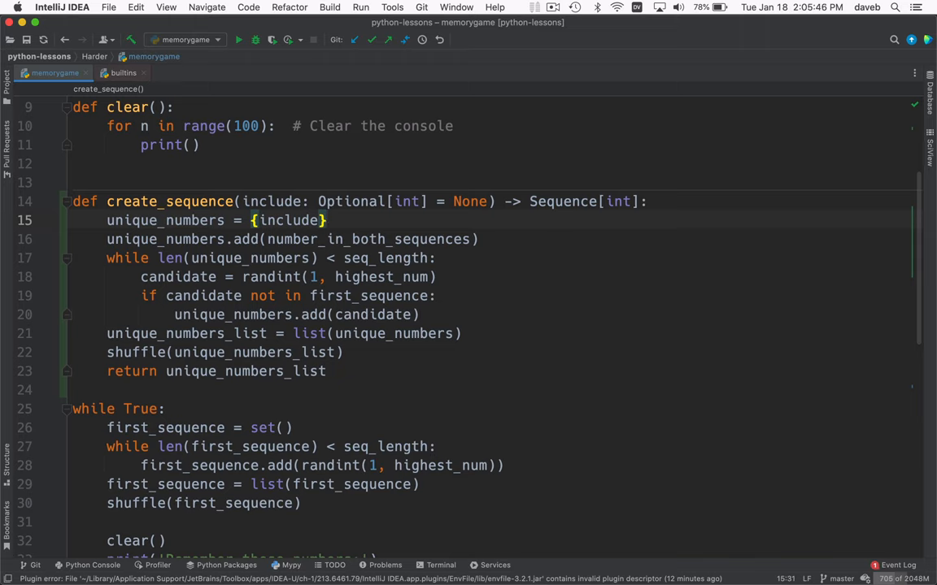
pyautogui.write('if_in')
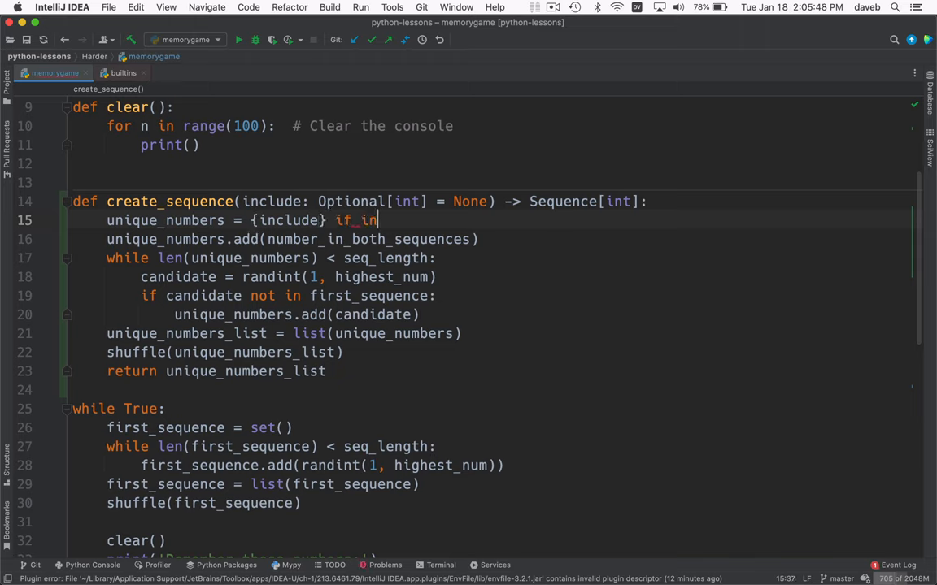
pyautogui.write('clude')
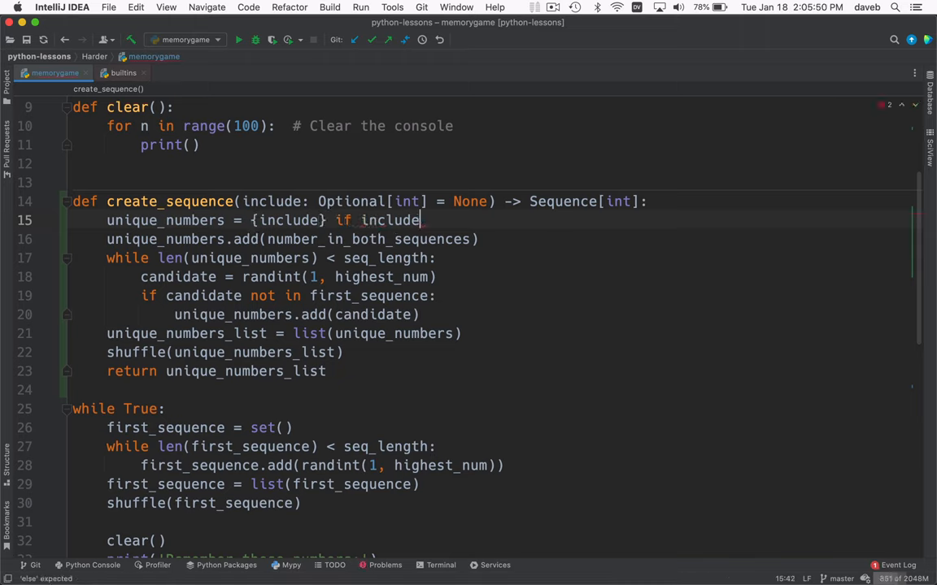
pyautogui.write('el')
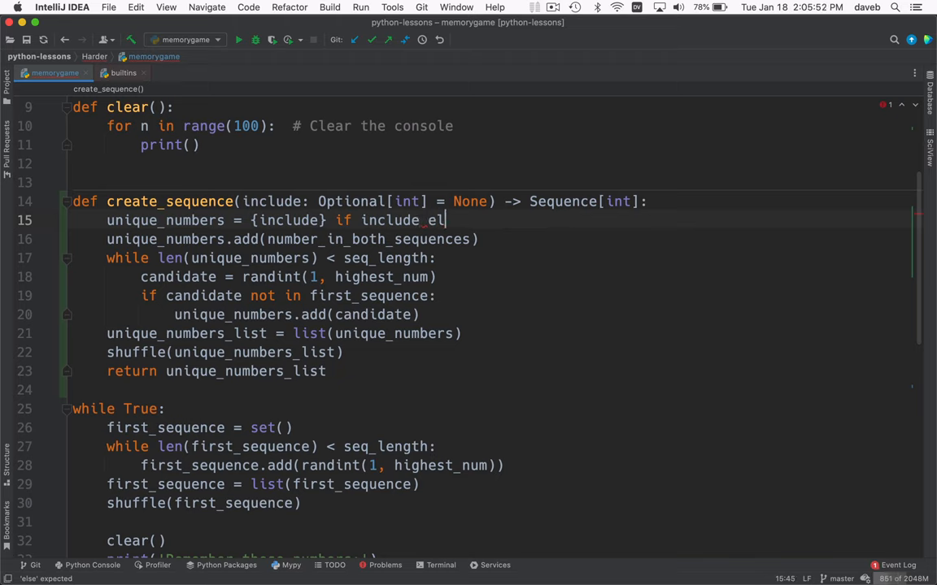
pyautogui.write('se')
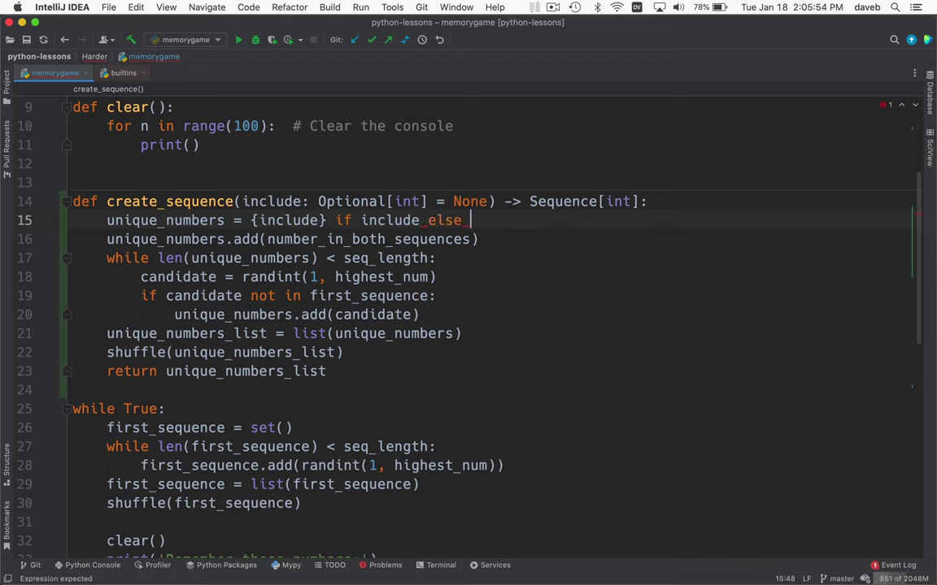
pyautogui.write('set()')
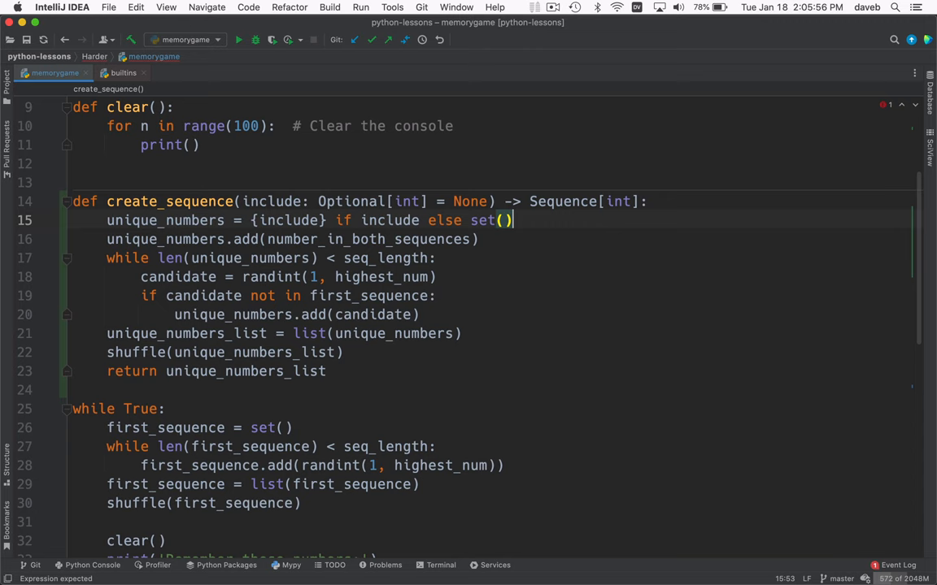
pyautogui.click(478, 239)
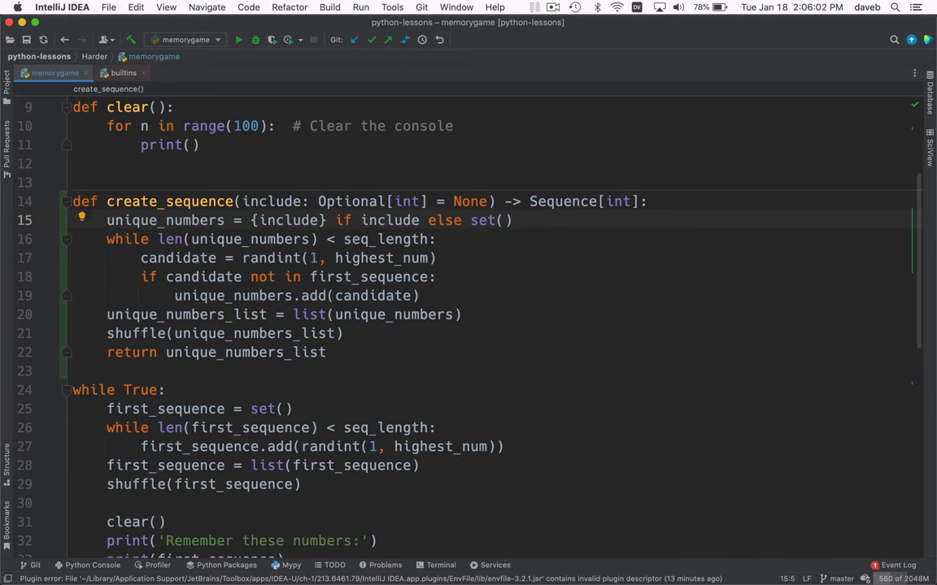
pyautogui.click(302, 221)
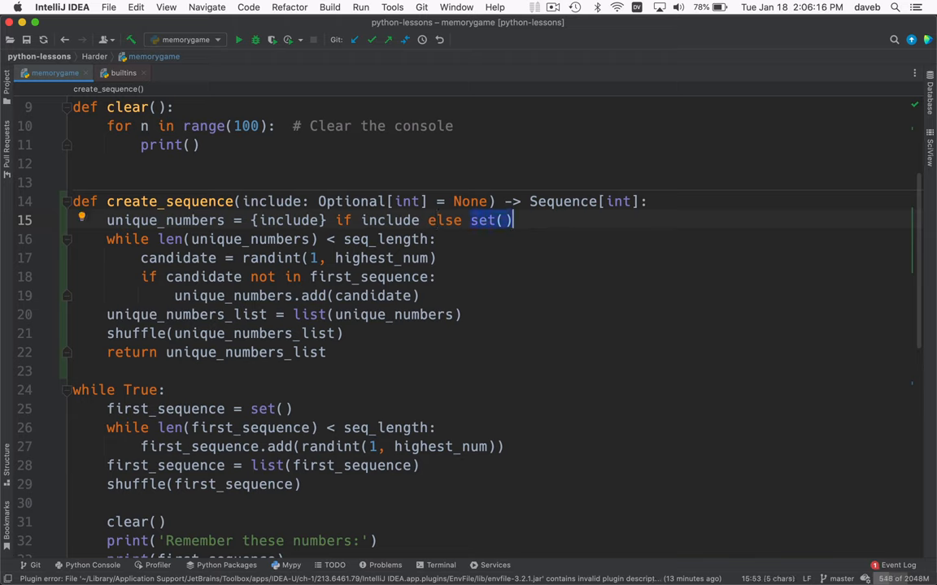
pyautogui.click(226, 220)
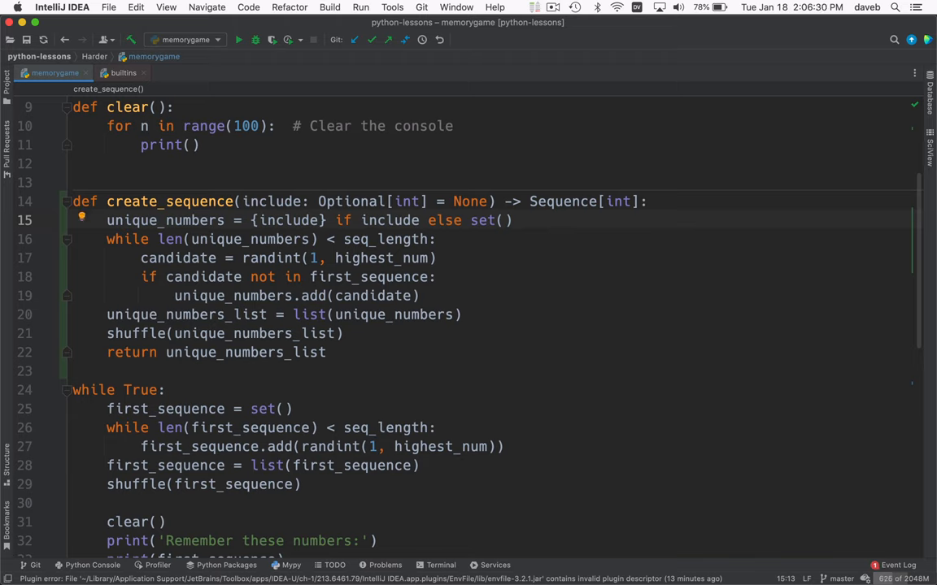
pyautogui.click(172, 277)
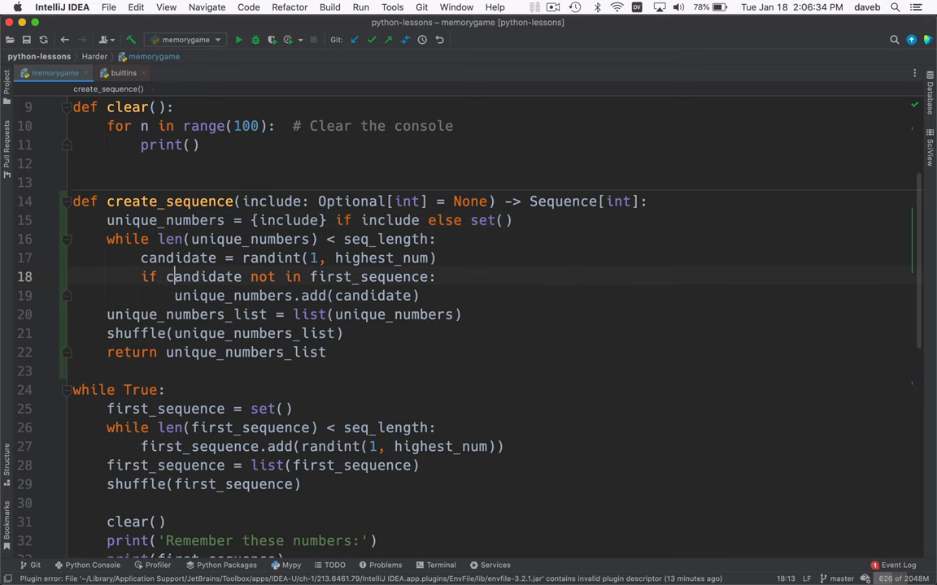
pyautogui.doubleClick(367, 276)
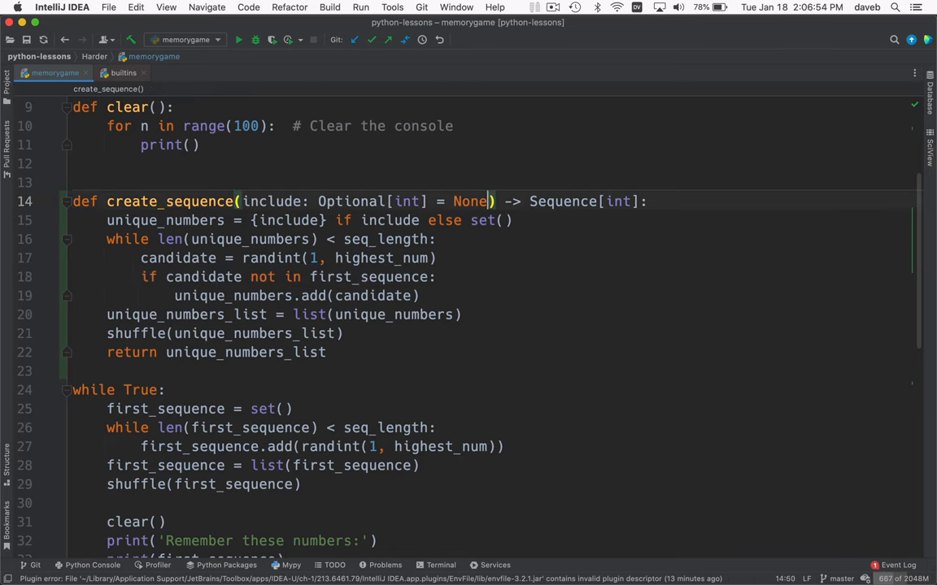
# Add exclude: Optional[Sequence[int]] = None after include, wrapping the parameters onto separate lines
pyautogui.write(', exclu')
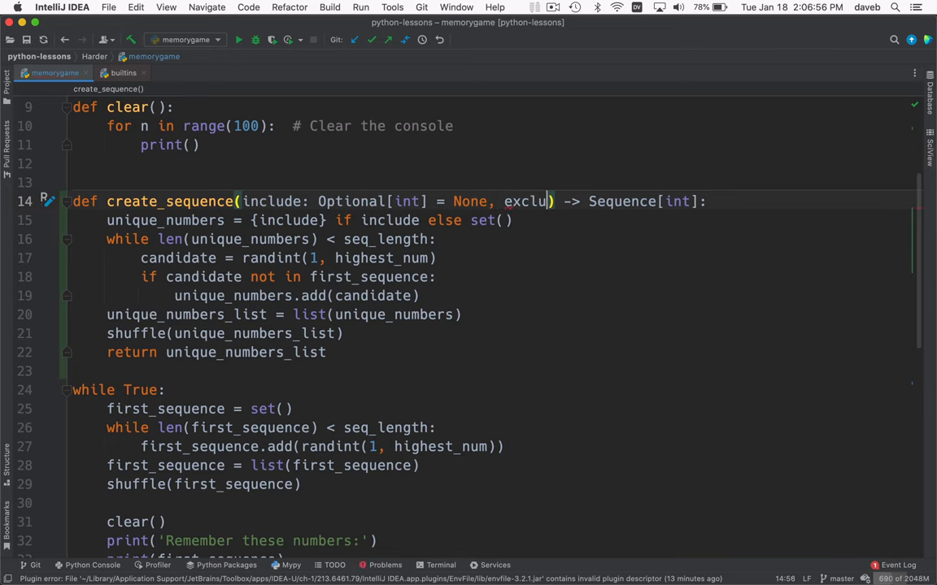
pyautogui.write('de:')
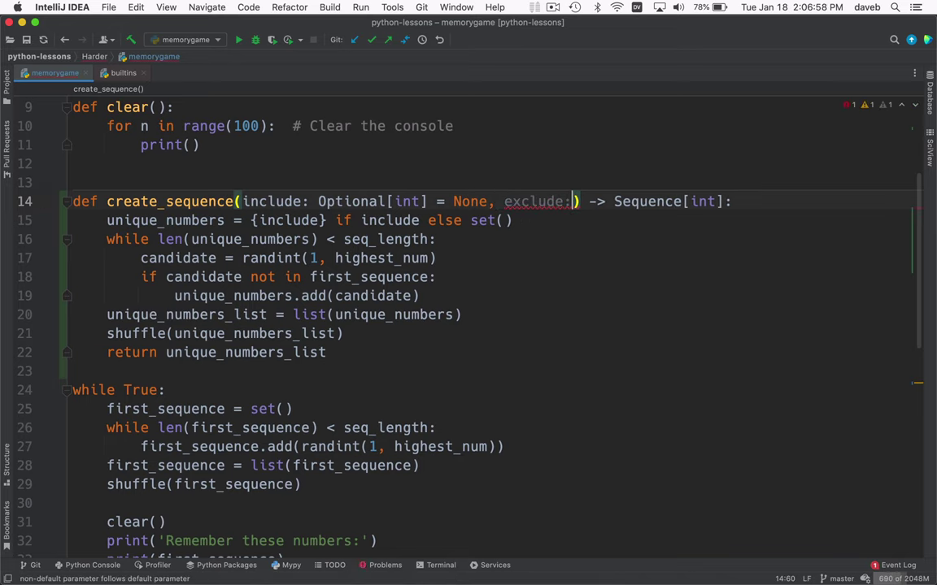
pyautogui.write('Optional[Sequence[int]] =')
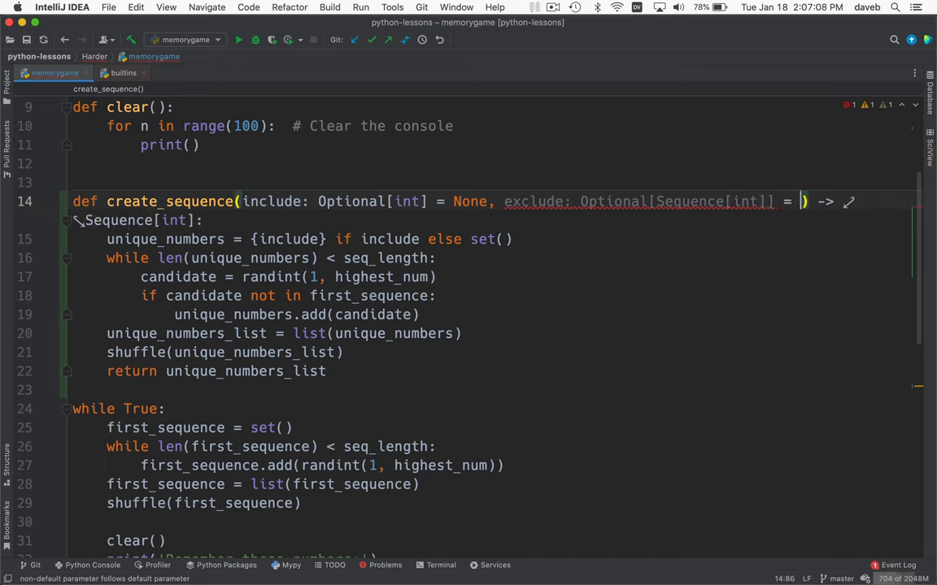
pyautogui.write('None')
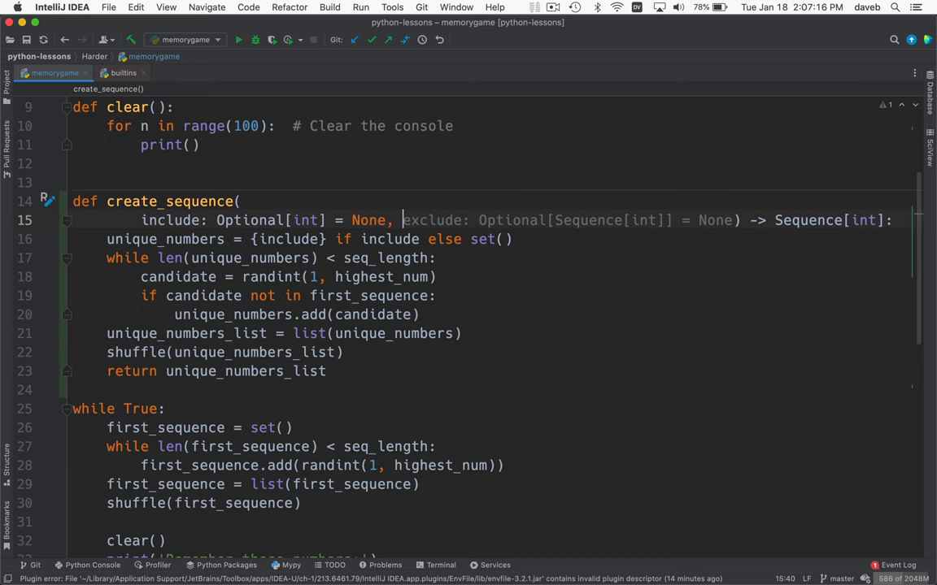
pyautogui.press('Return')
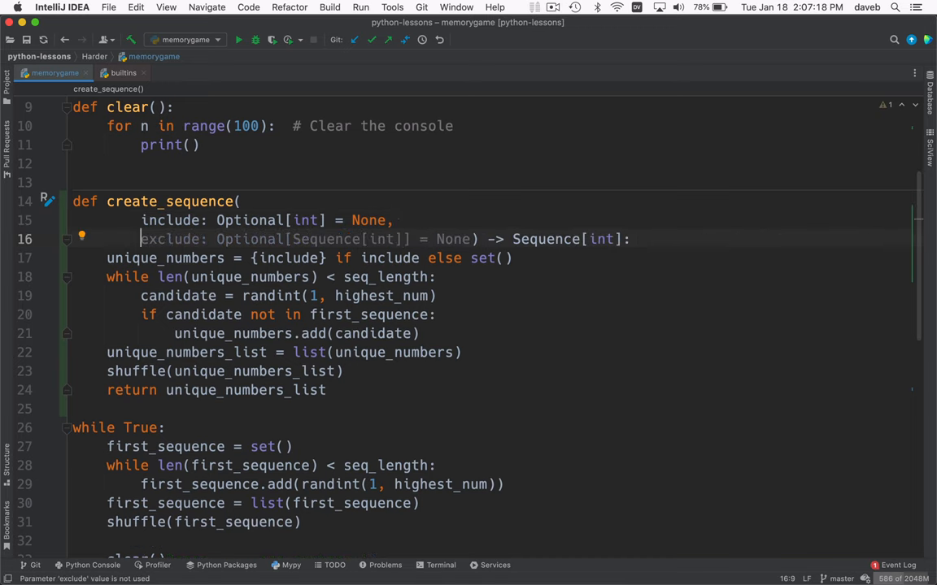
pyautogui.click(146, 315)
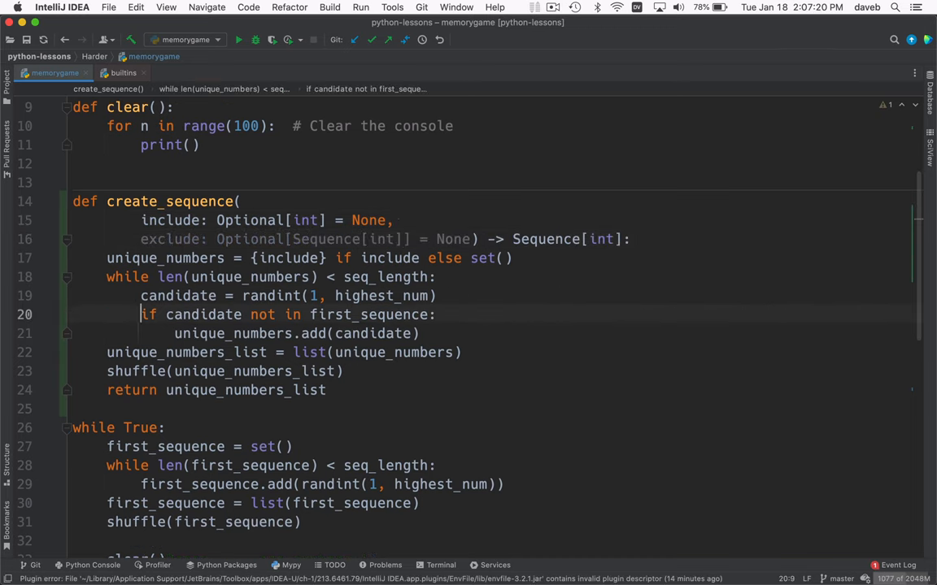
pyautogui.doubleClick(361, 316)
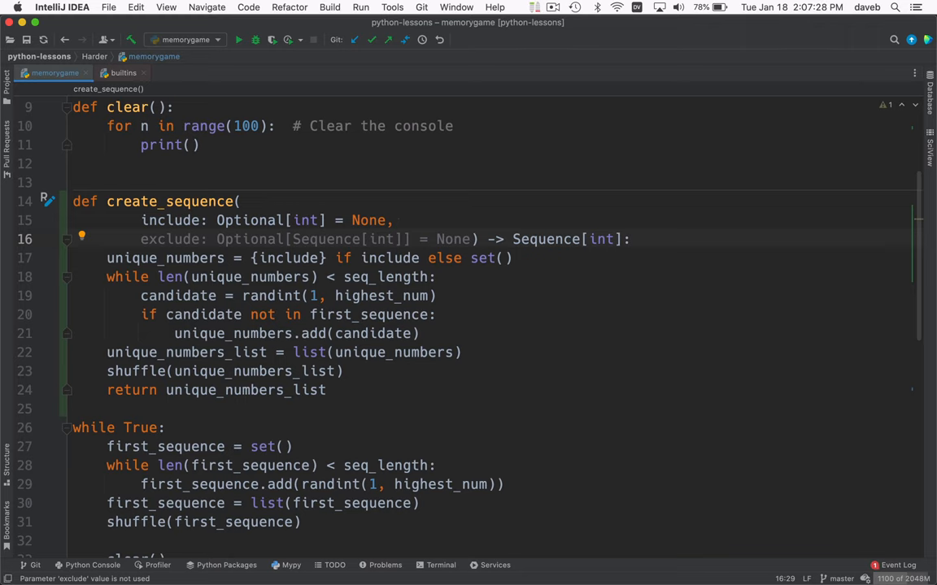
# Add the line excluding = set(exclude) if exclude else set() in create_sequence
pyautogui.click(630, 238)
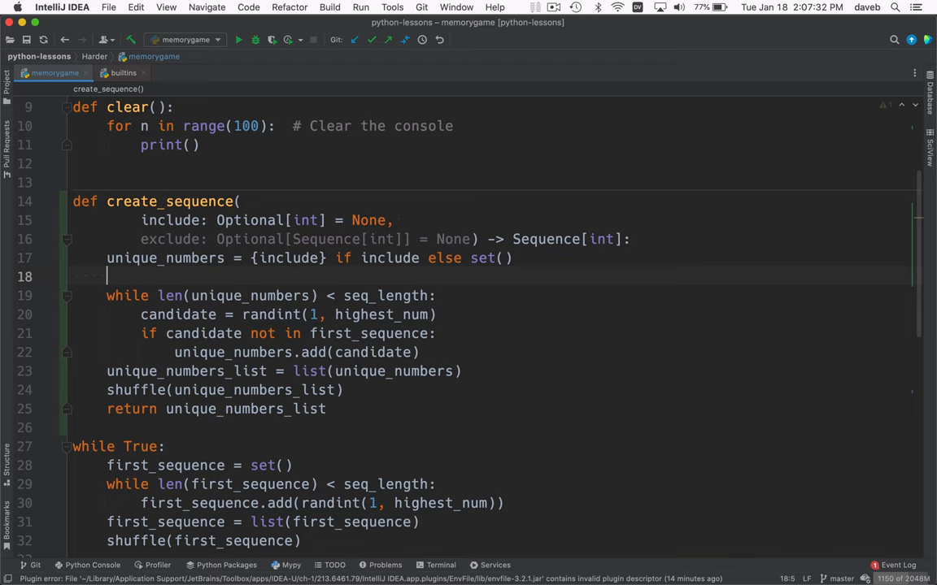
pyautogui.write('excluding')
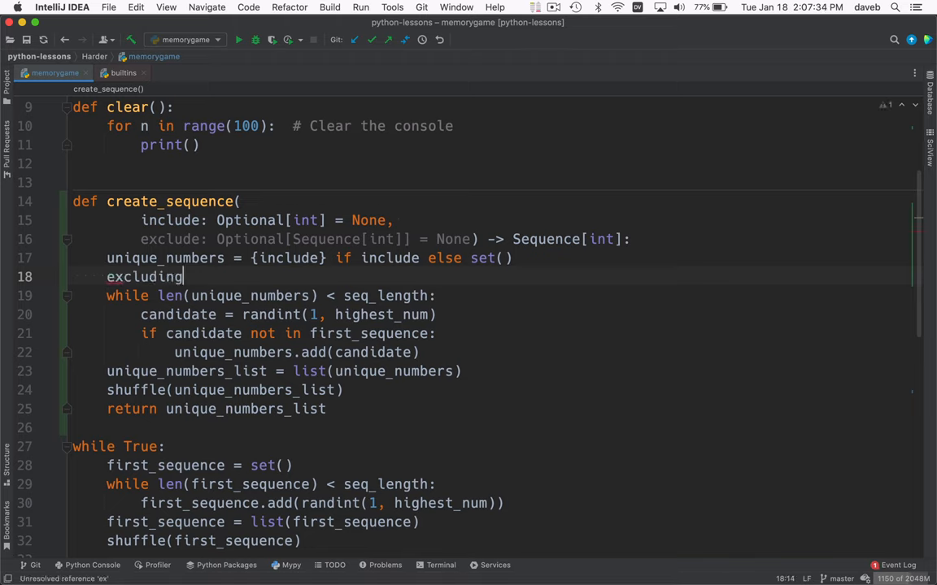
pyautogui.write('=')
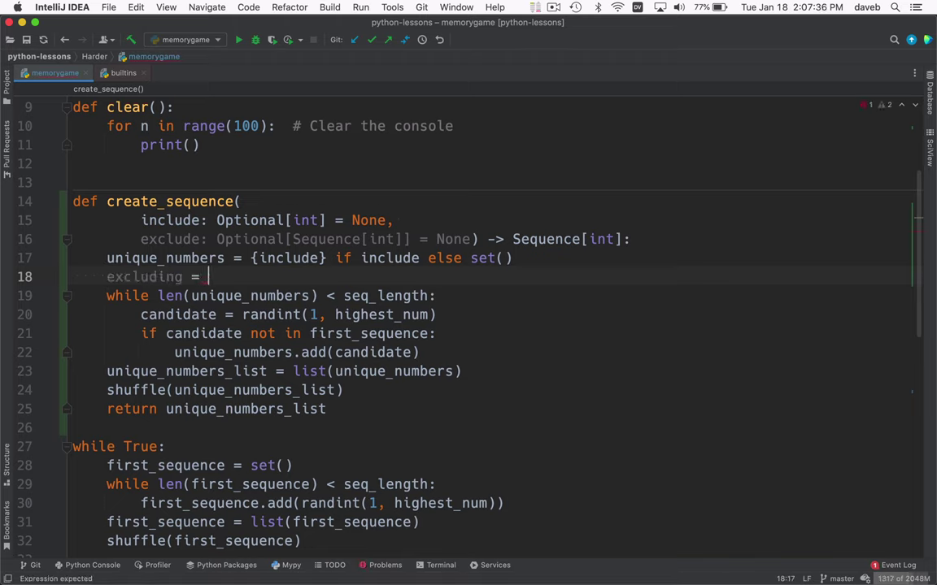
pyautogui.write('ex')
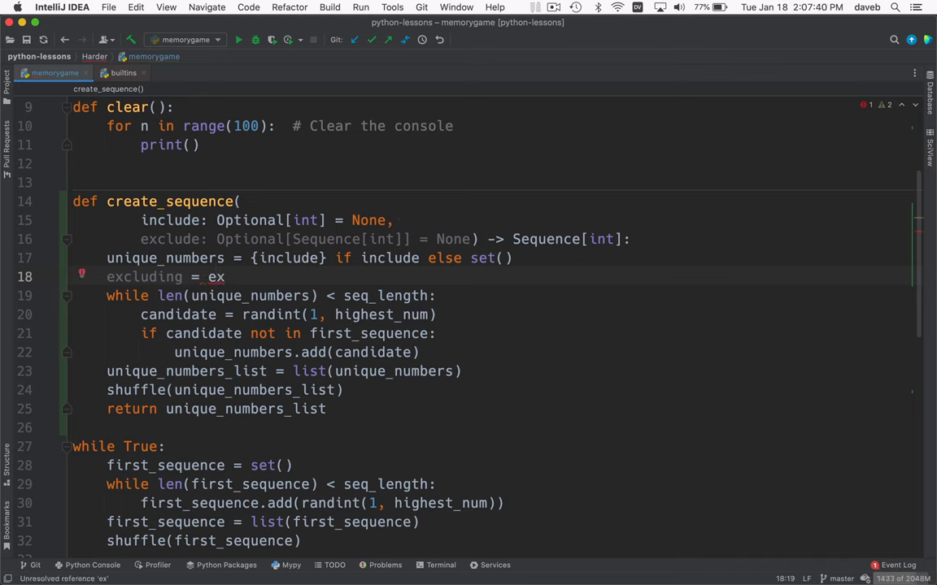
pyautogui.press('backspace')
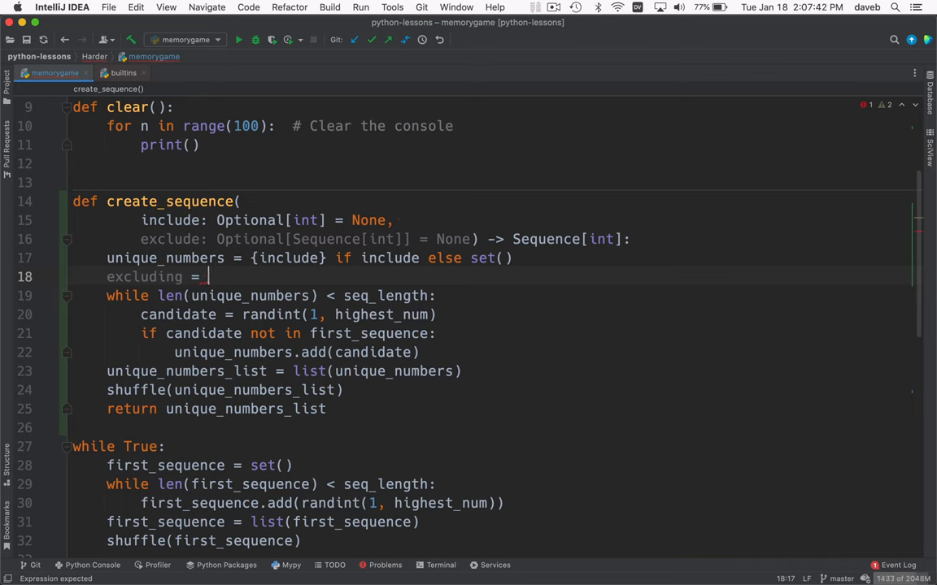
pyautogui.write('set()')
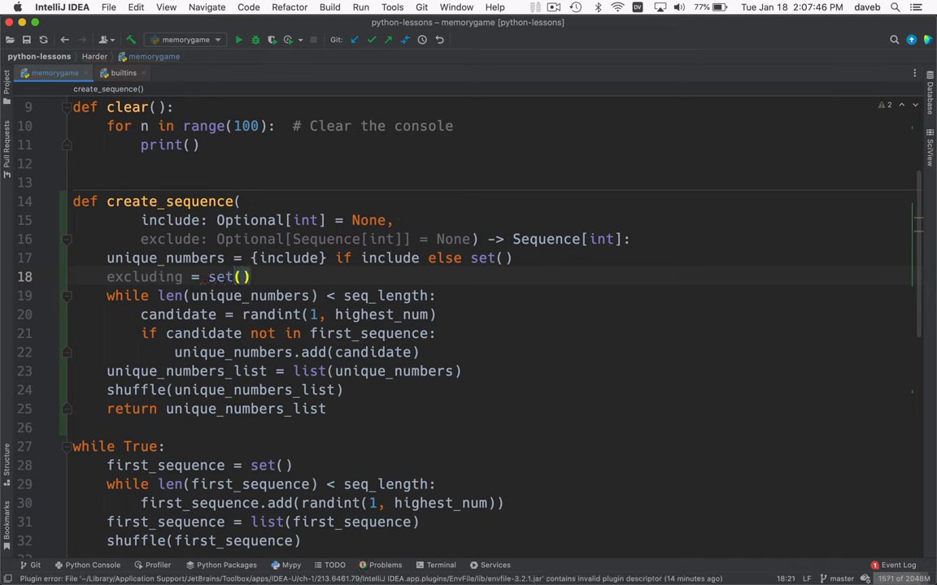
pyautogui.write('exclude')
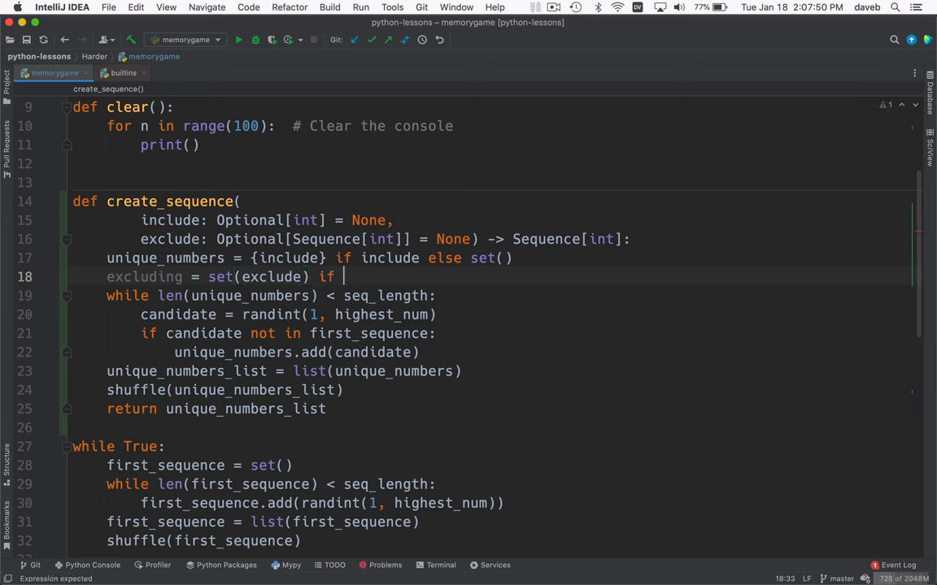
pyautogui.write('exclude')
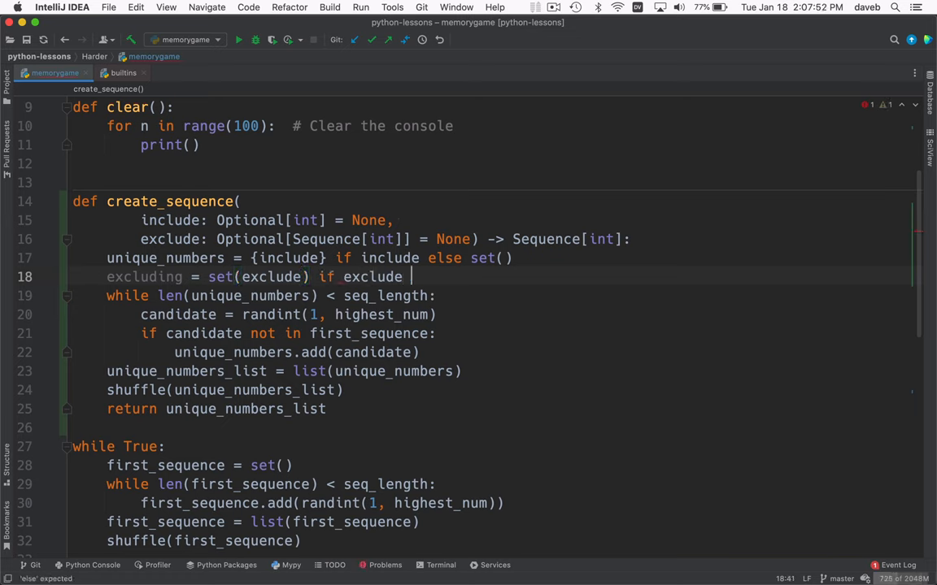
pyautogui.write('else')
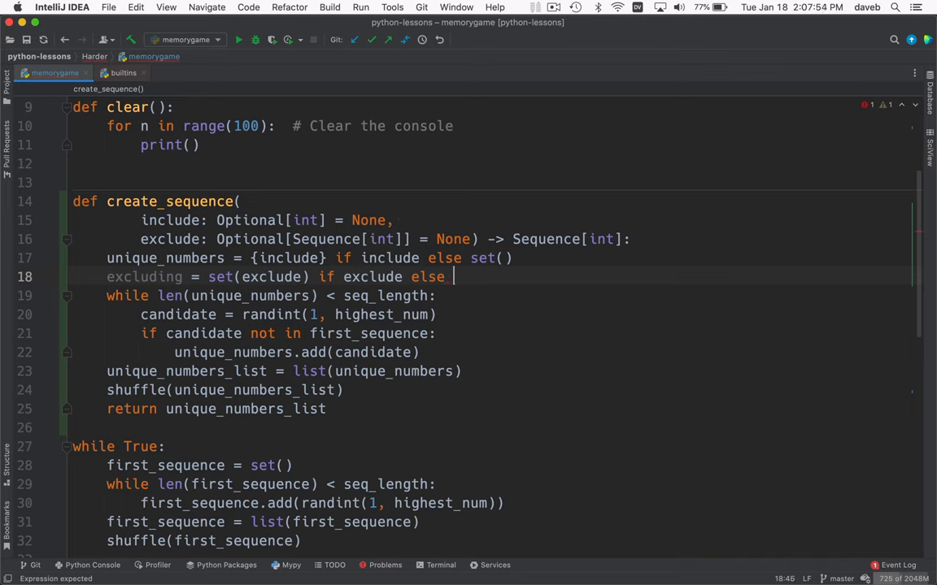
pyautogui.write('set')
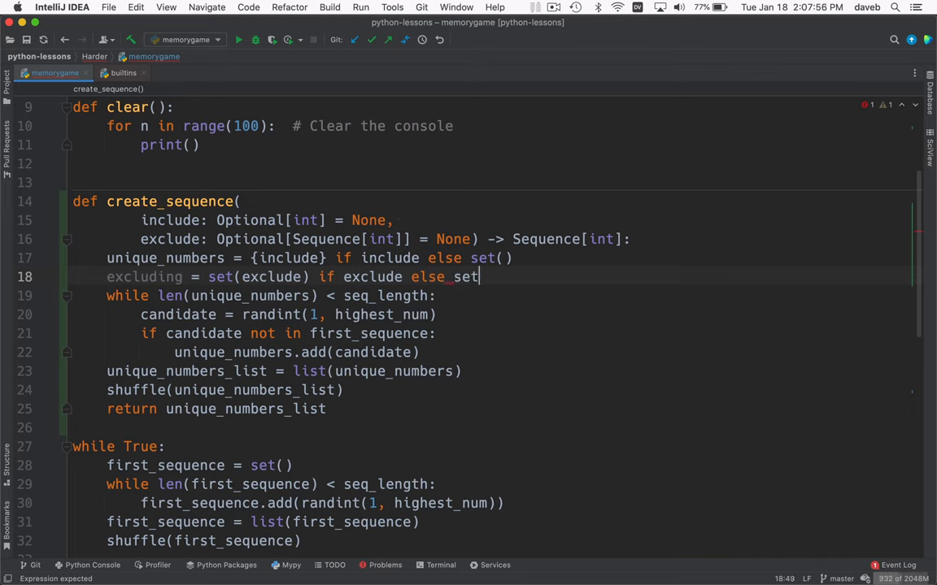
pyautogui.write('()')
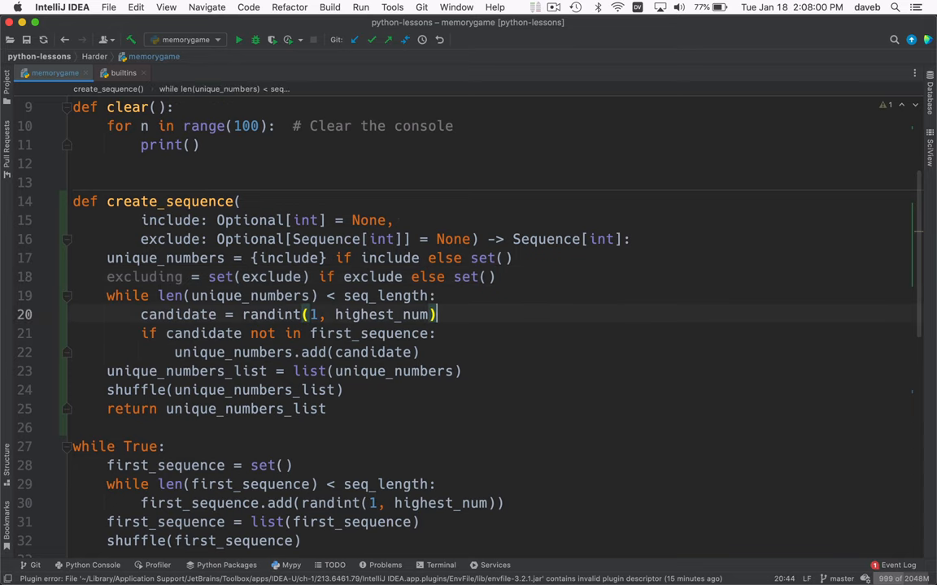
# Replace first_sequence with excluding in the membership check
pyautogui.doubleClick(367, 333)
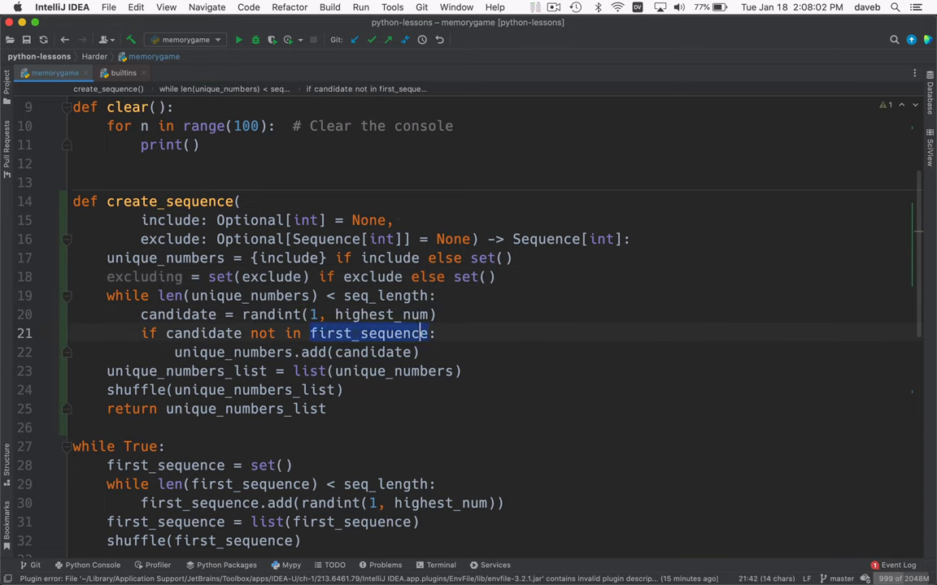
pyautogui.write('excluding')
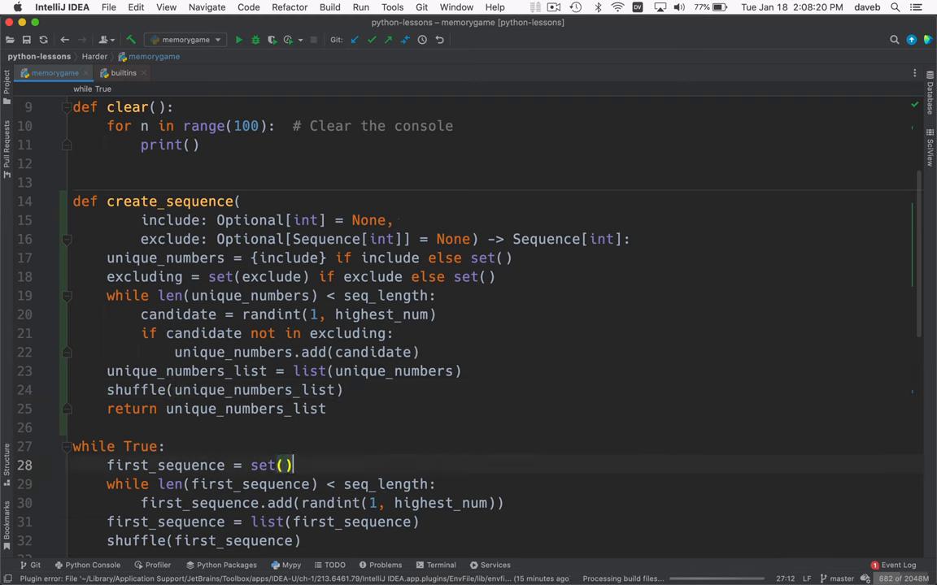
# Pass include=number_in_both_sequences and exclude=first_sequence to the create_sequence call on line 41
pyautogui.scroll(-3)
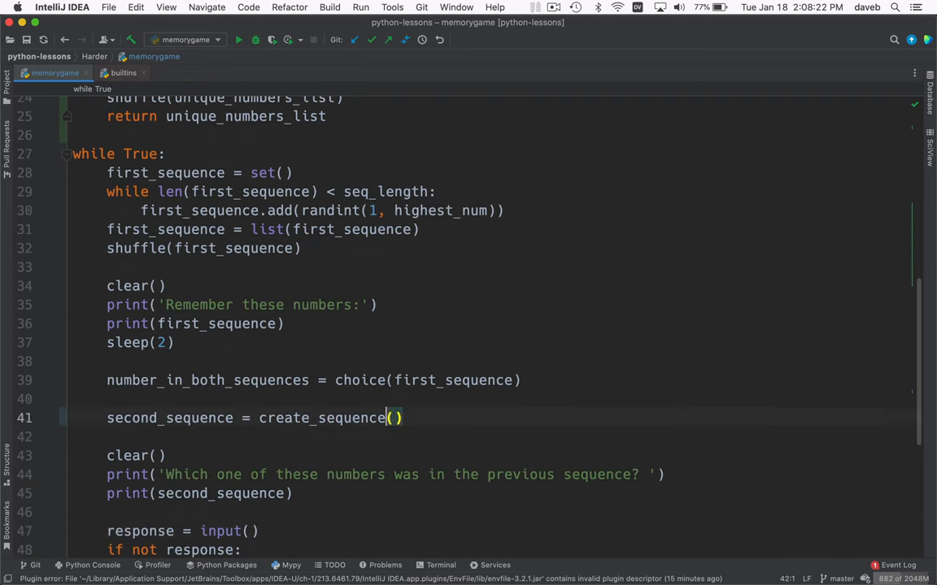
pyautogui.click(521, 380)
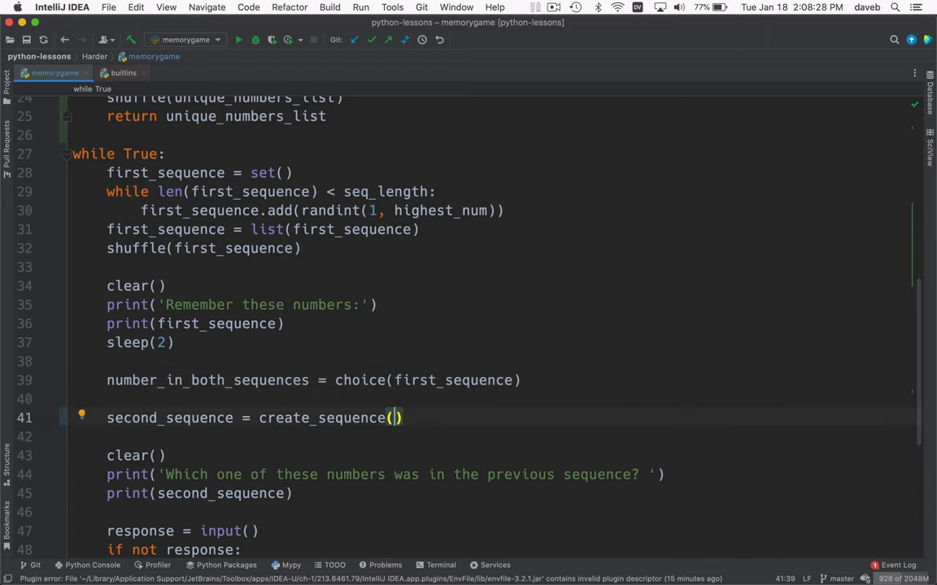
pyautogui.write('i')
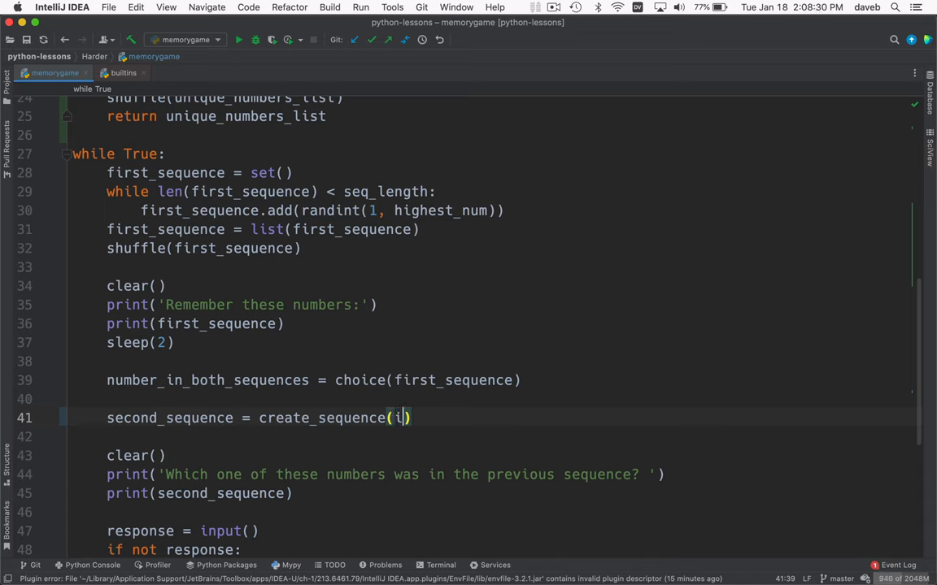
pyautogui.write('nclude=number_in_both_sequences')
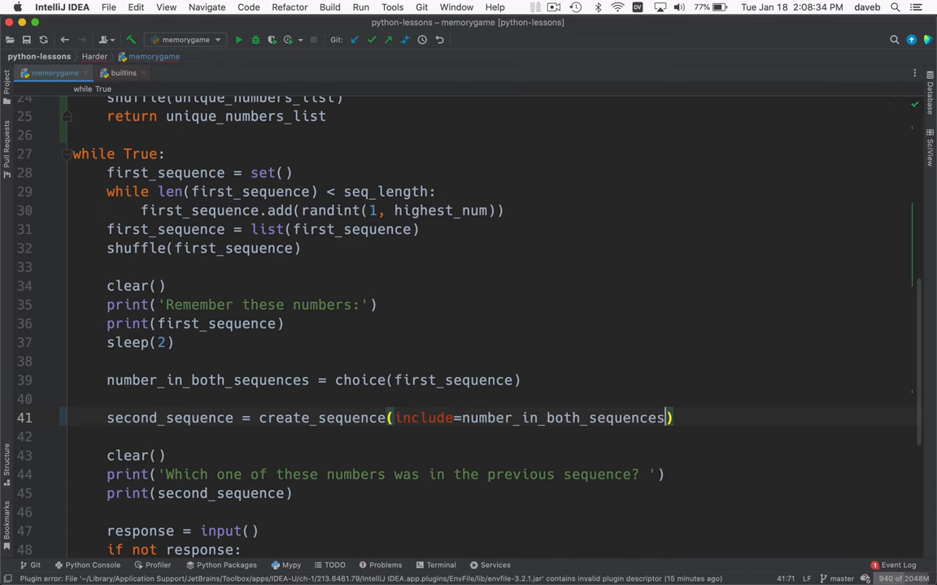
pyautogui.write(', exclude=')
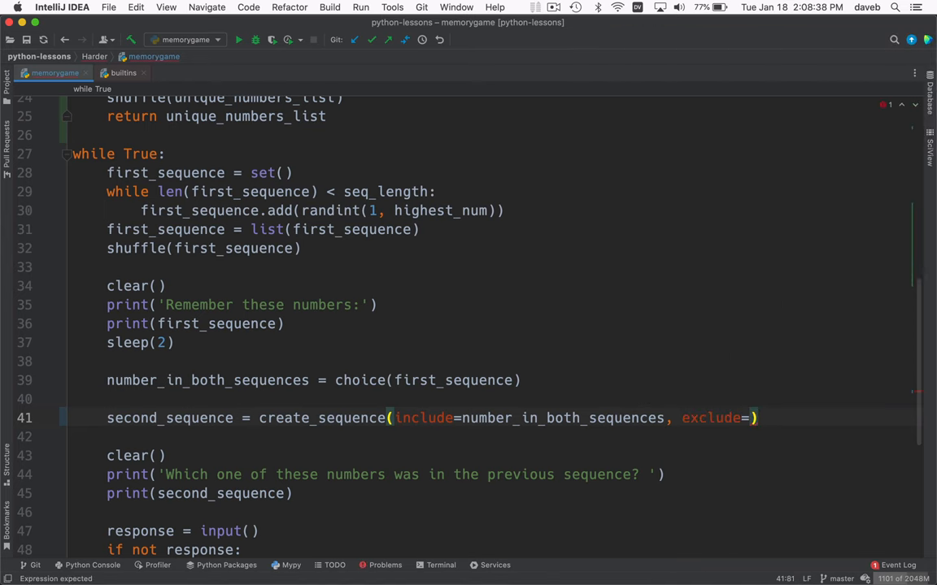
pyautogui.write('first_sequence')
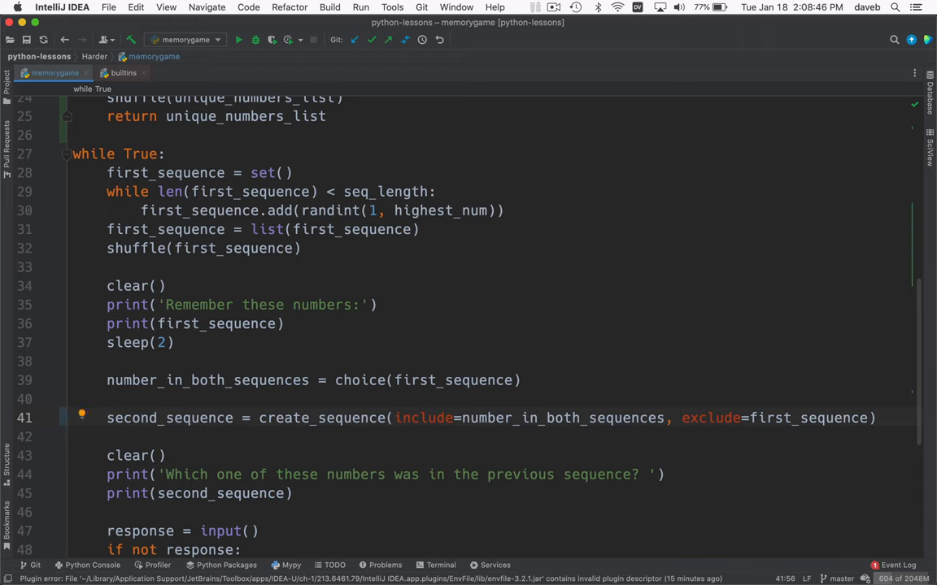
pyautogui.click(673, 418)
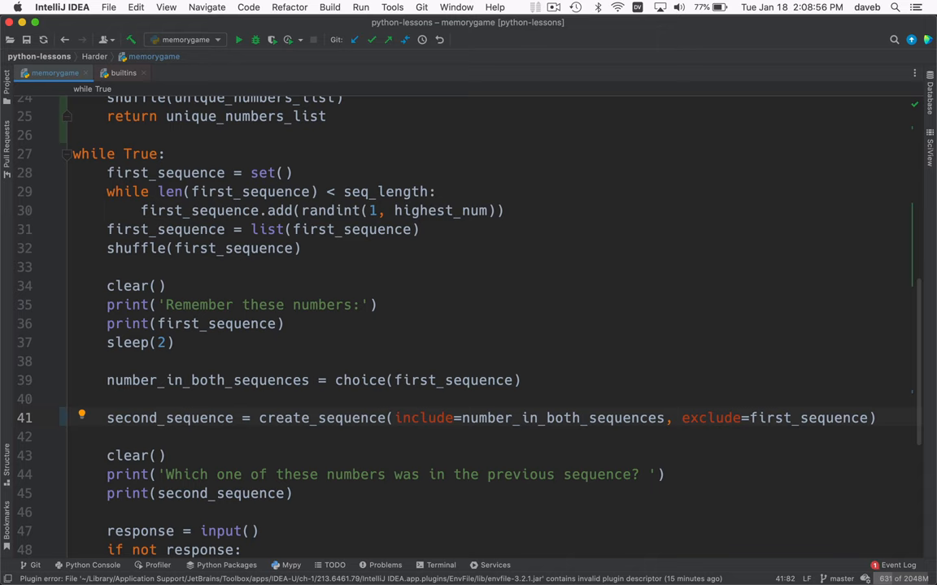
# Rerun memorygame to test the refactored sequence generation
pyautogui.click(237, 39)
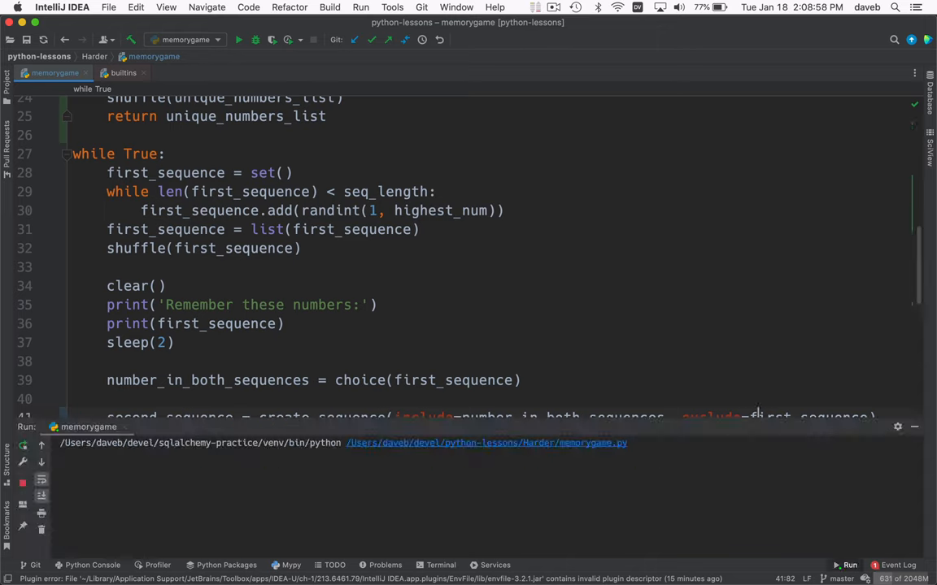
pyautogui.click(238, 39)
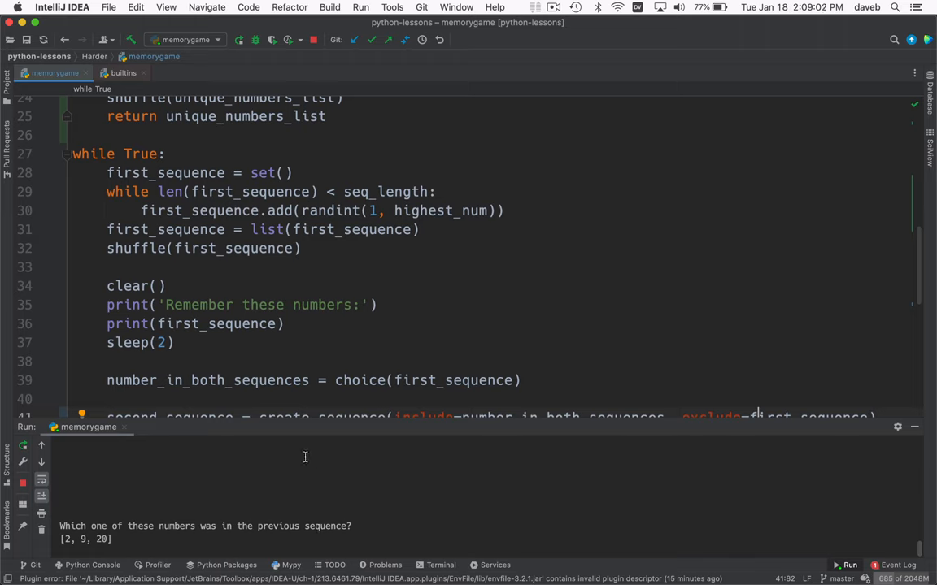
pyautogui.moveTo(172, 432)
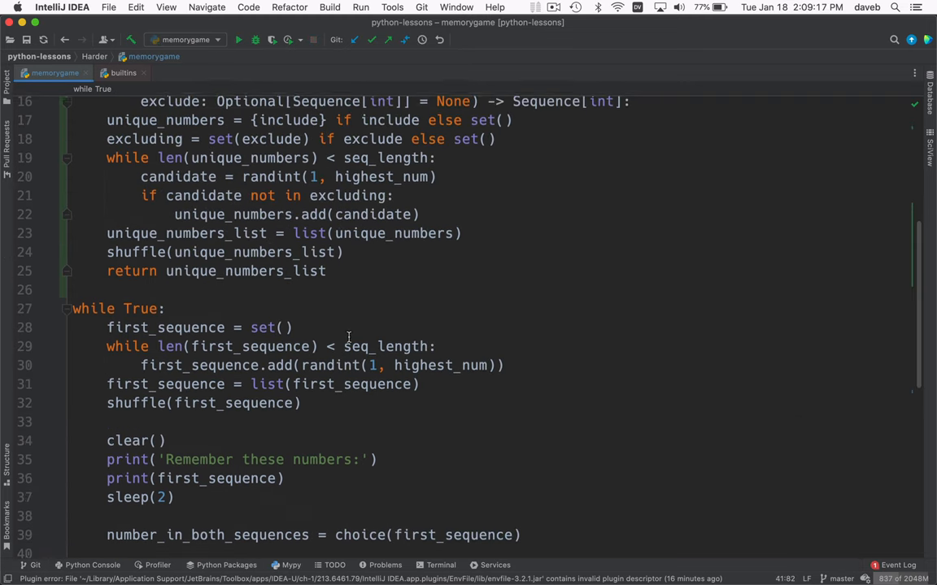
pyautogui.scroll(3)
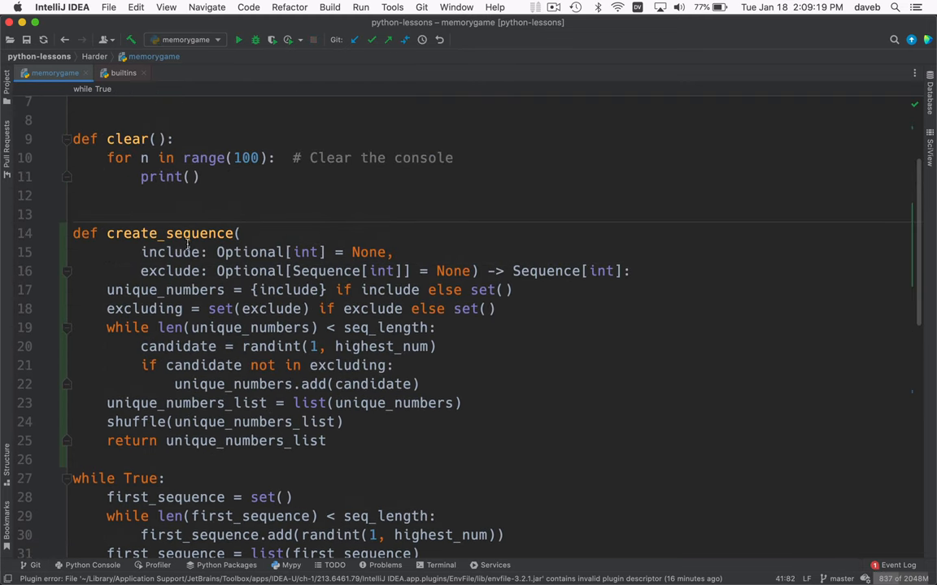
pyautogui.moveTo(367, 387)
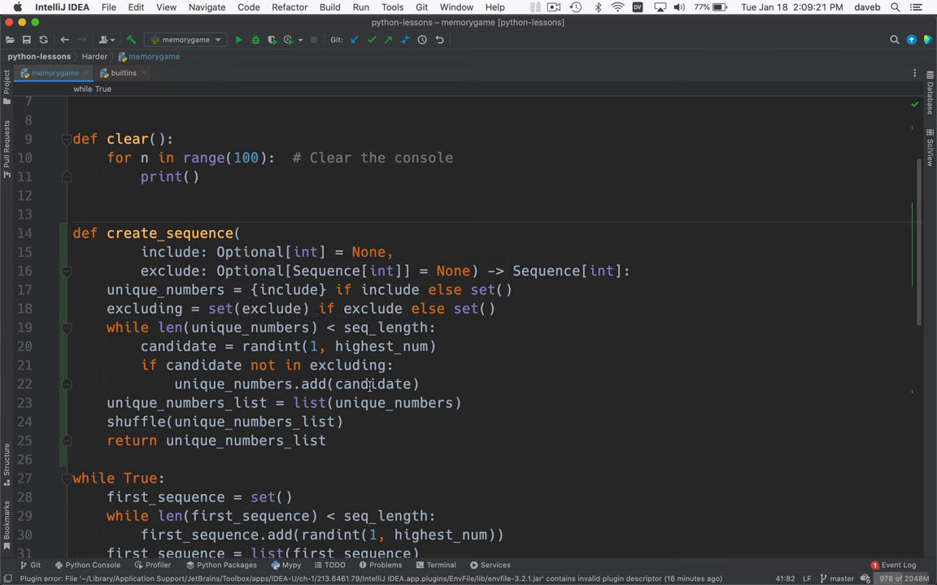
pyautogui.moveTo(47, 293)
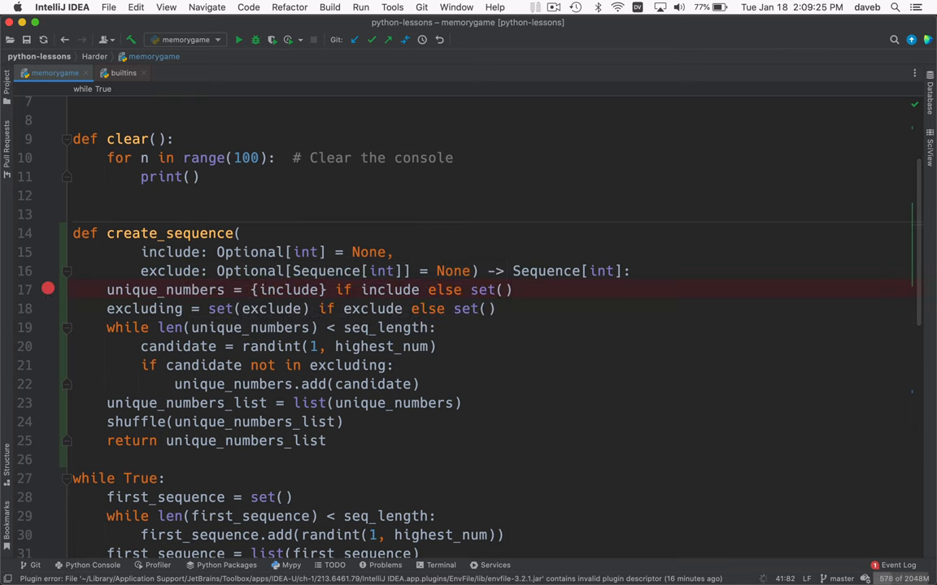
# Debug into create_sequence, check the caller frame, and step over until a candidate joins unique_numbers
pyautogui.click(256, 39)
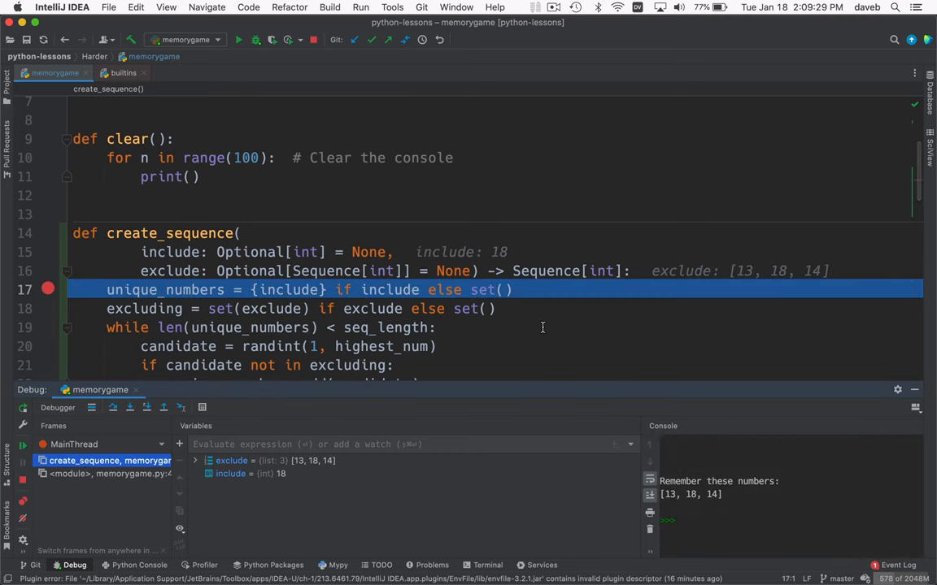
pyautogui.moveTo(747, 507)
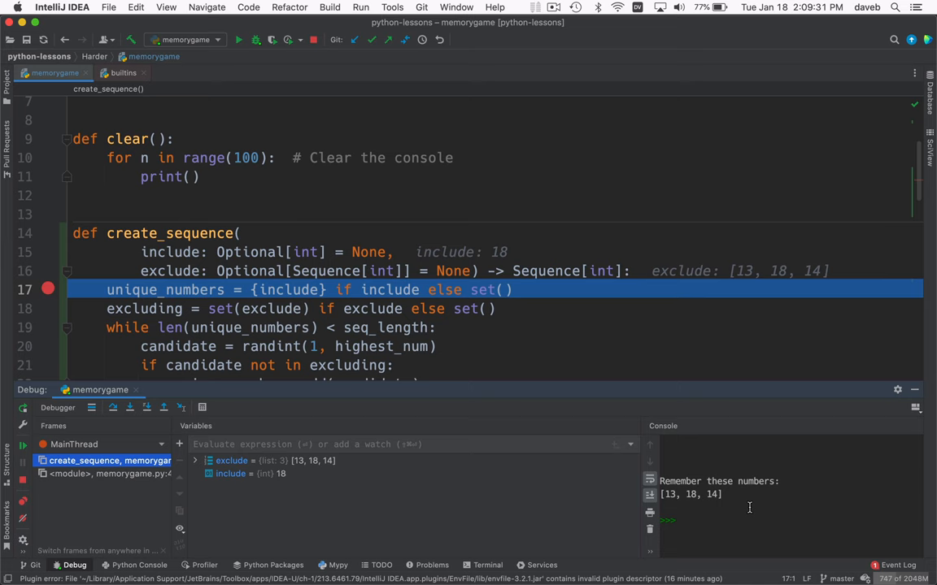
pyautogui.moveTo(209, 239)
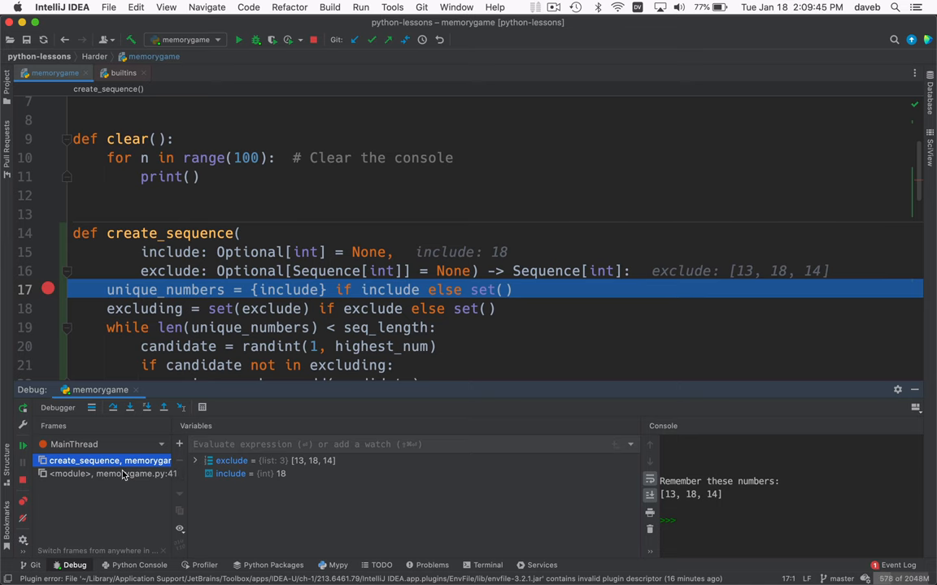
pyautogui.click(111, 474)
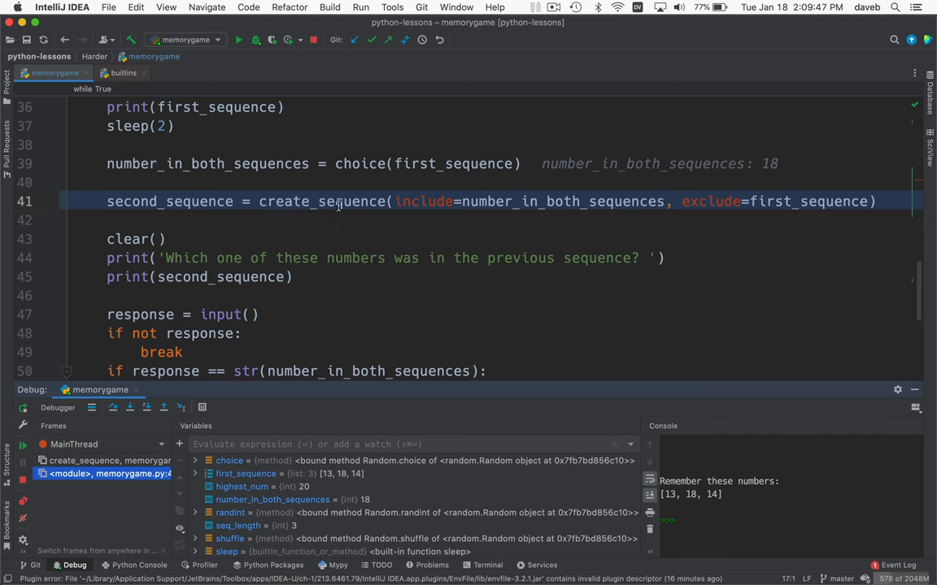
pyautogui.click(106, 473)
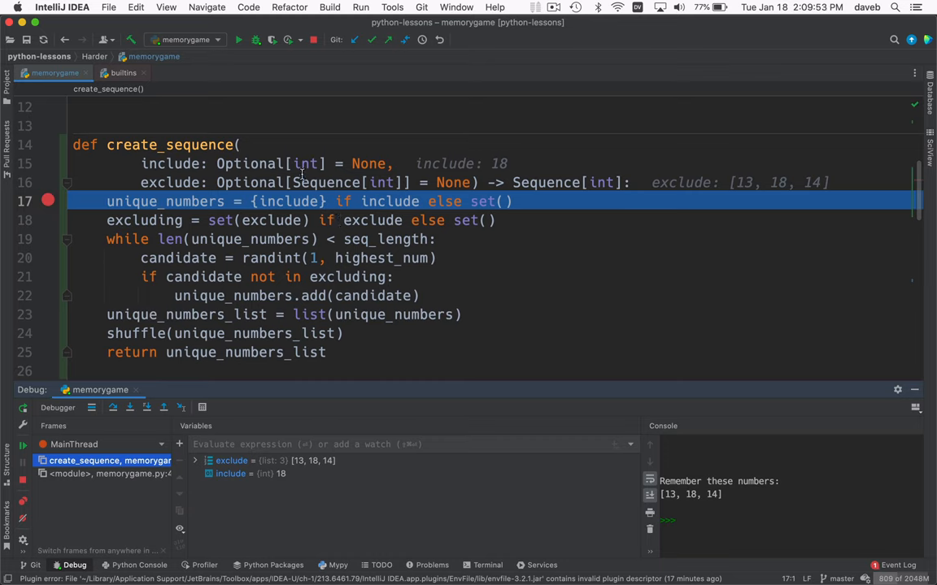
pyautogui.moveTo(250, 250)
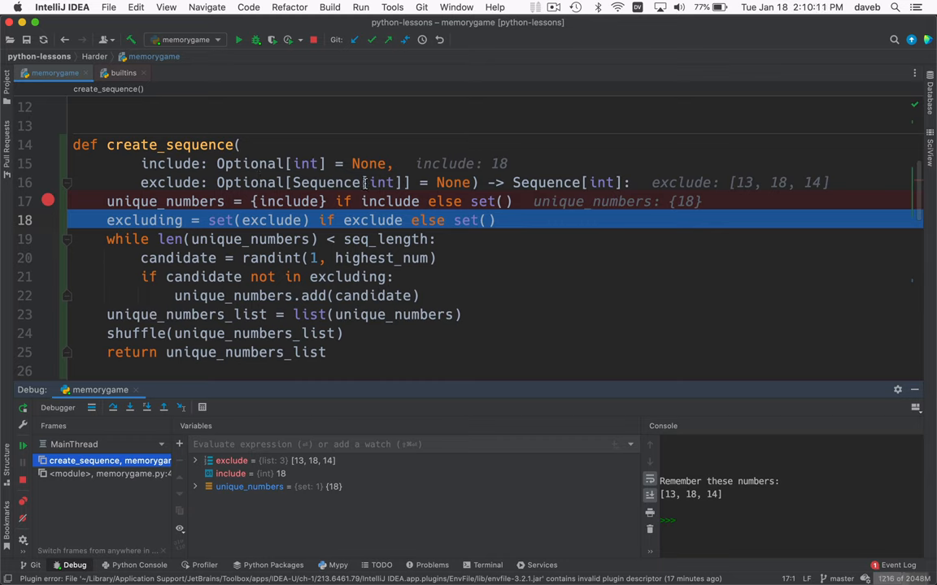
pyautogui.moveTo(745, 182)
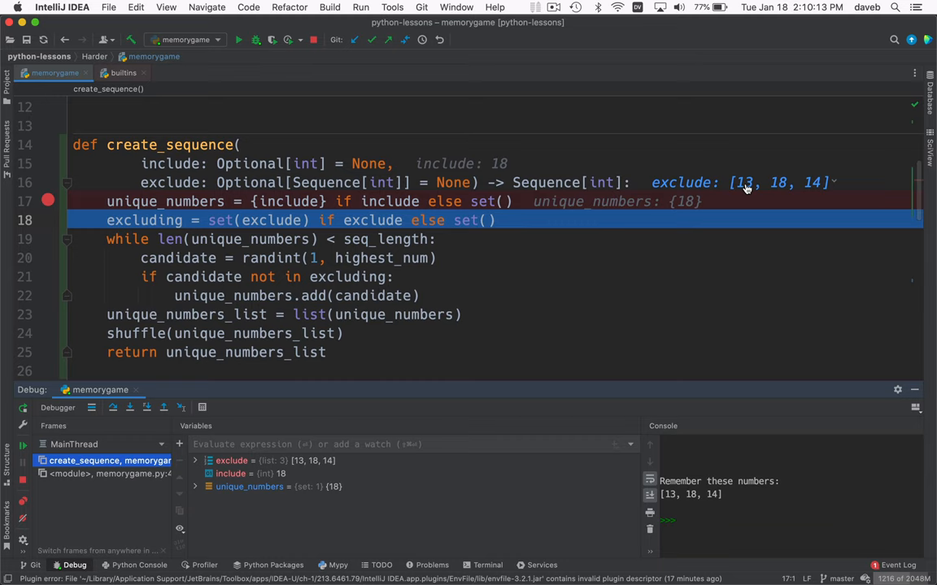
pyautogui.moveTo(787, 185)
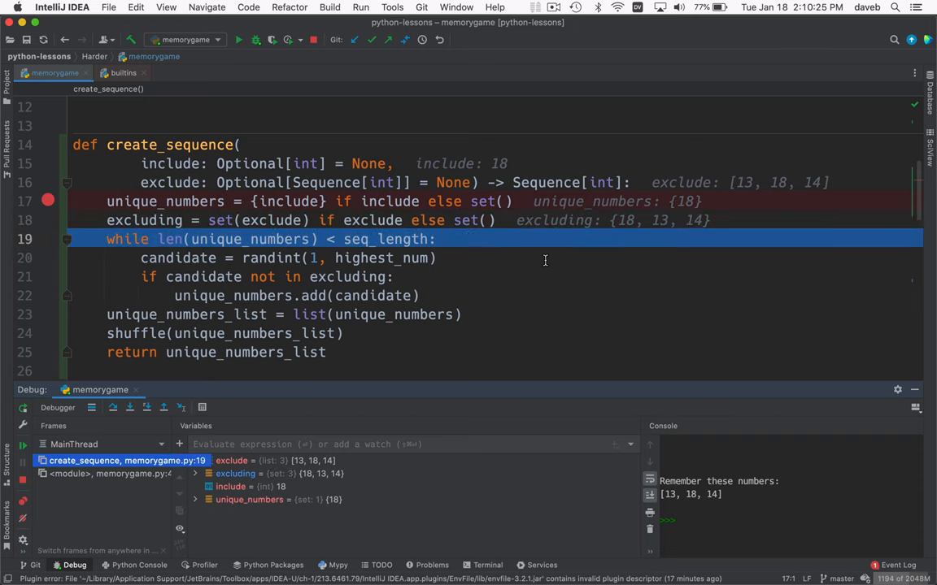
pyautogui.moveTo(610, 221)
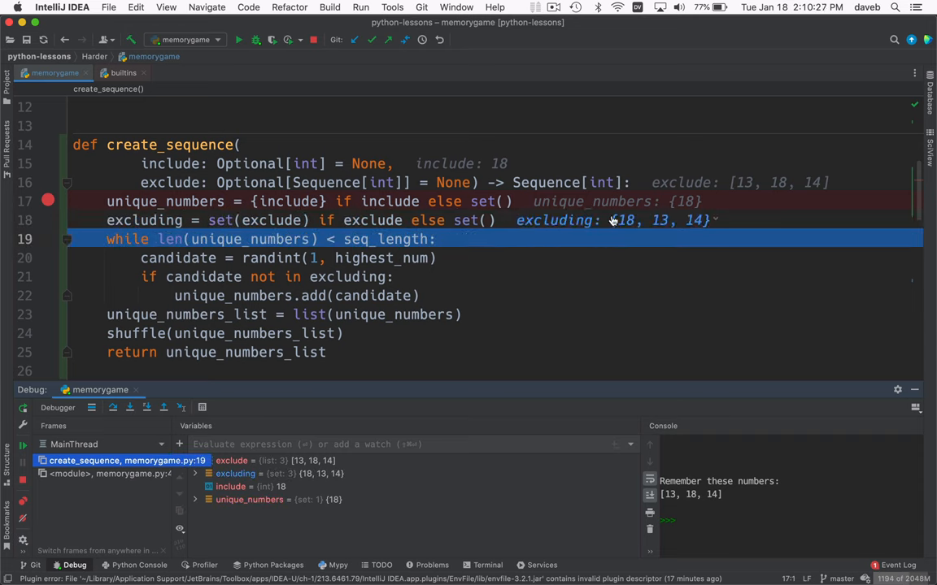
pyautogui.moveTo(624, 289)
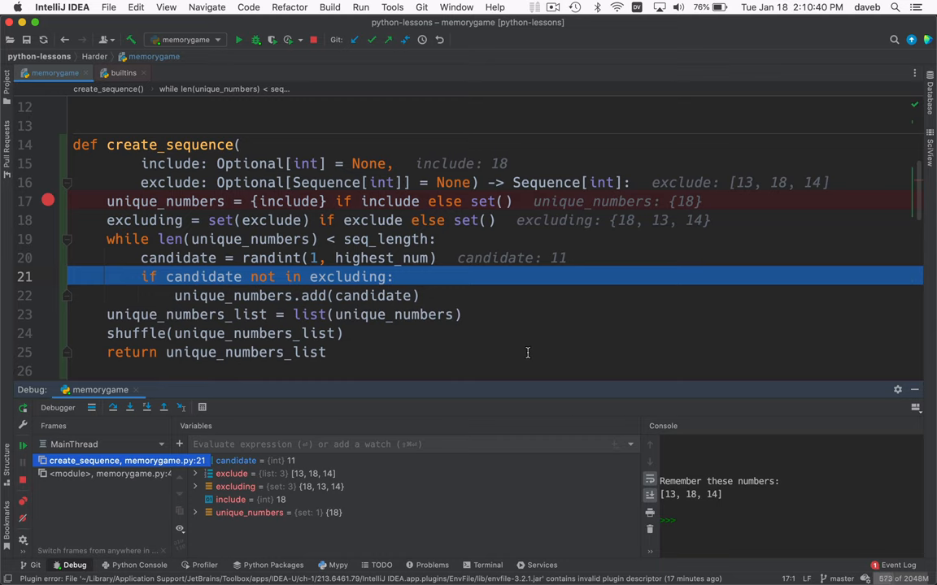
pyautogui.moveTo(705, 527)
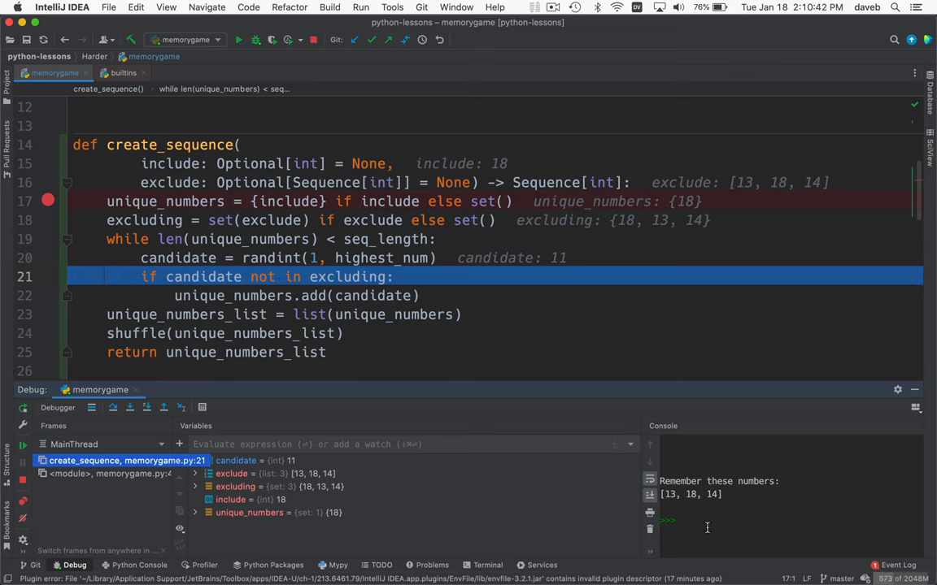
pyautogui.moveTo(625, 356)
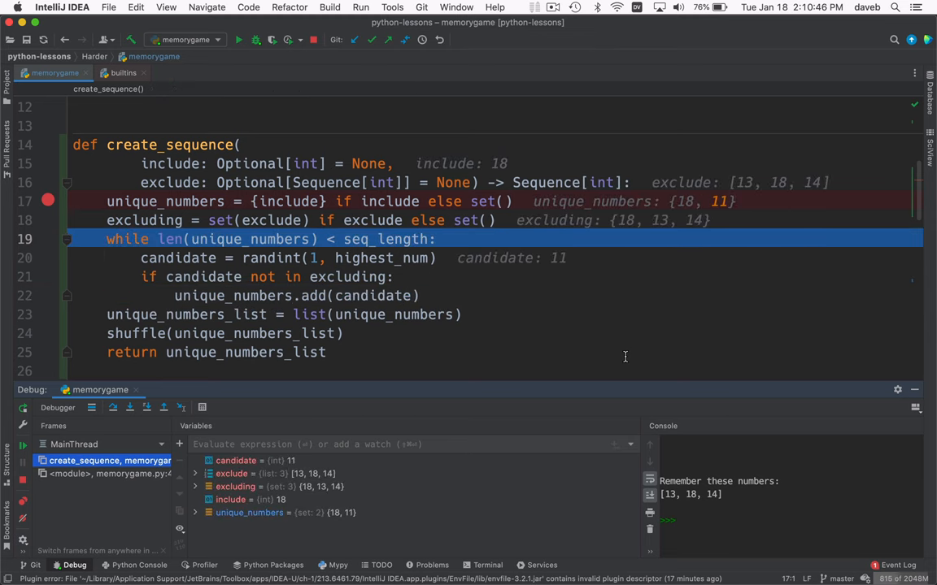
pyautogui.click(129, 406)
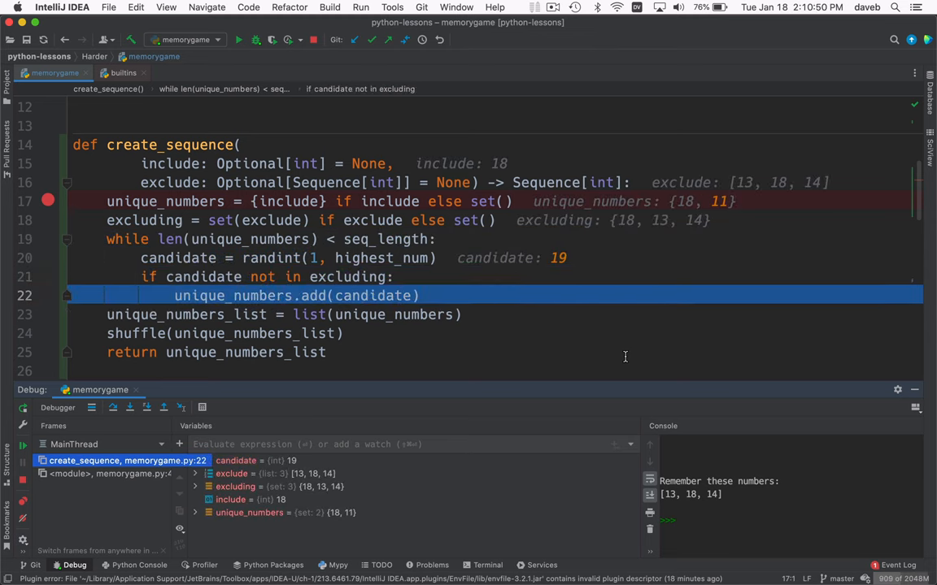
pyautogui.click(146, 406)
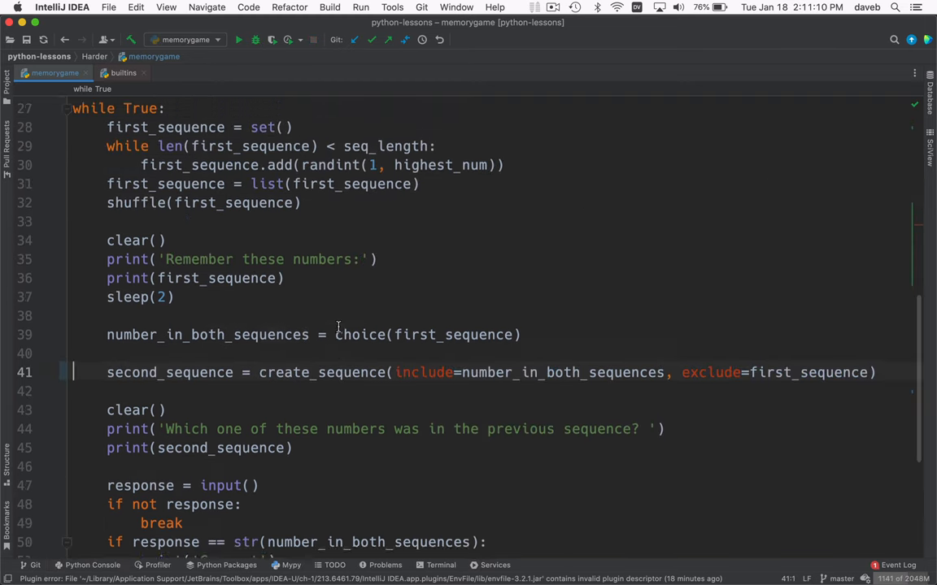
# Replace the manual first_sequence loop with a create_sequence() call and rerun memorygame
pyautogui.scroll(3)
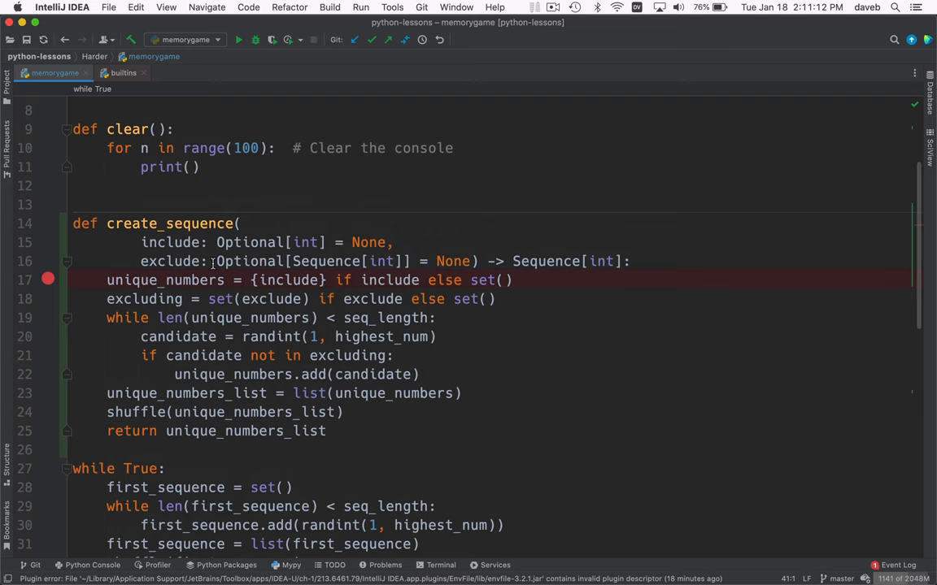
pyautogui.scroll(-3)
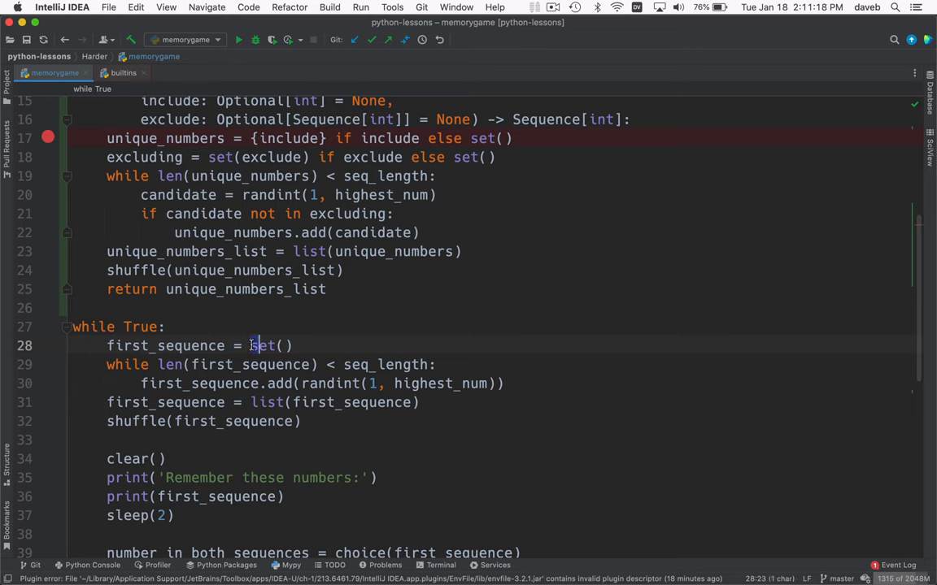
pyautogui.write('create_sequence')
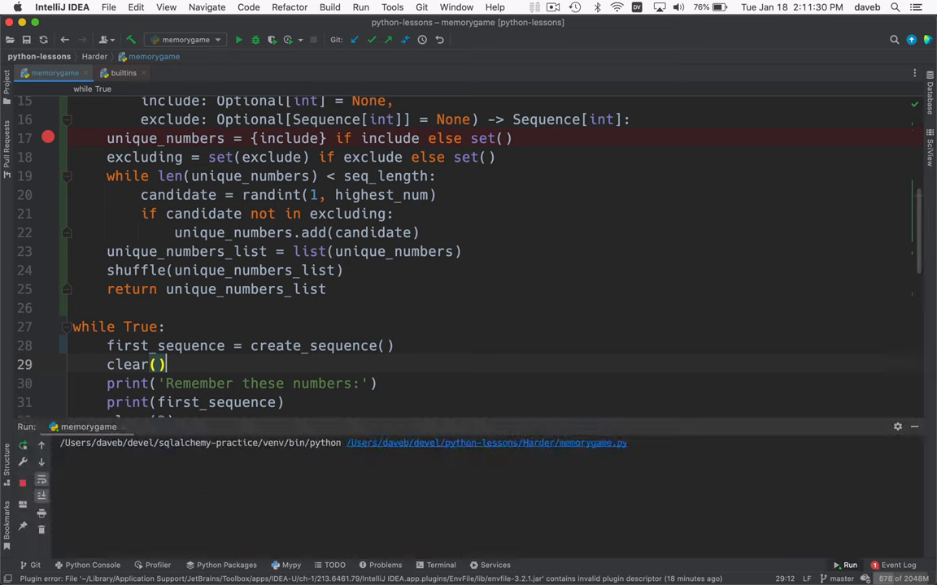
pyautogui.click(238, 39)
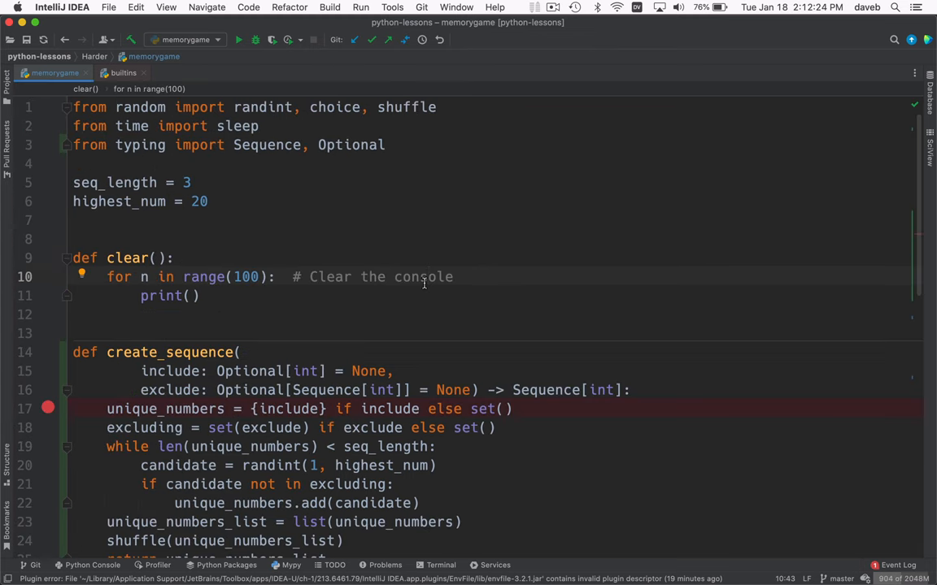
# Merge prompts into f-string print/input calls and add Iterator and set[int] hints to create_sequence
pyautogui.scroll(-3)
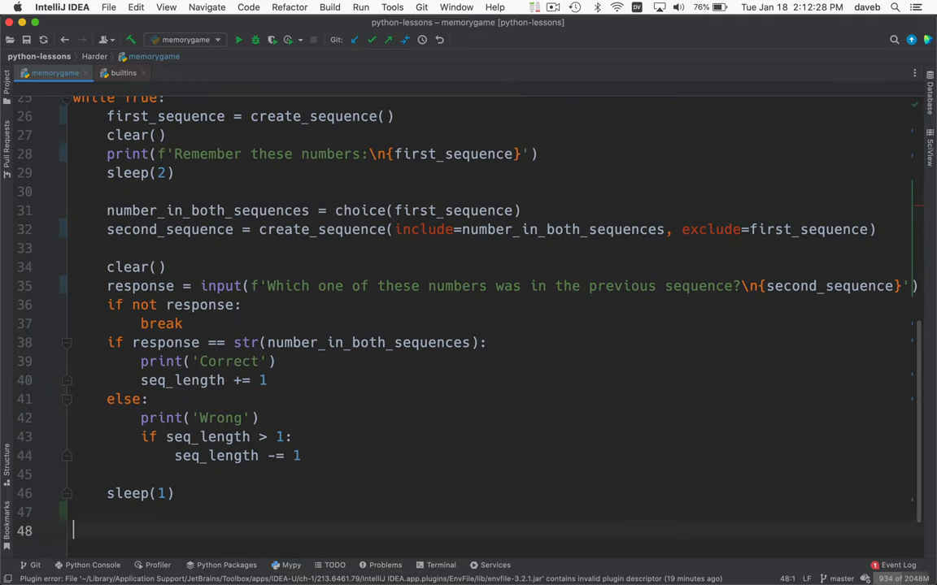
pyautogui.scroll(3)
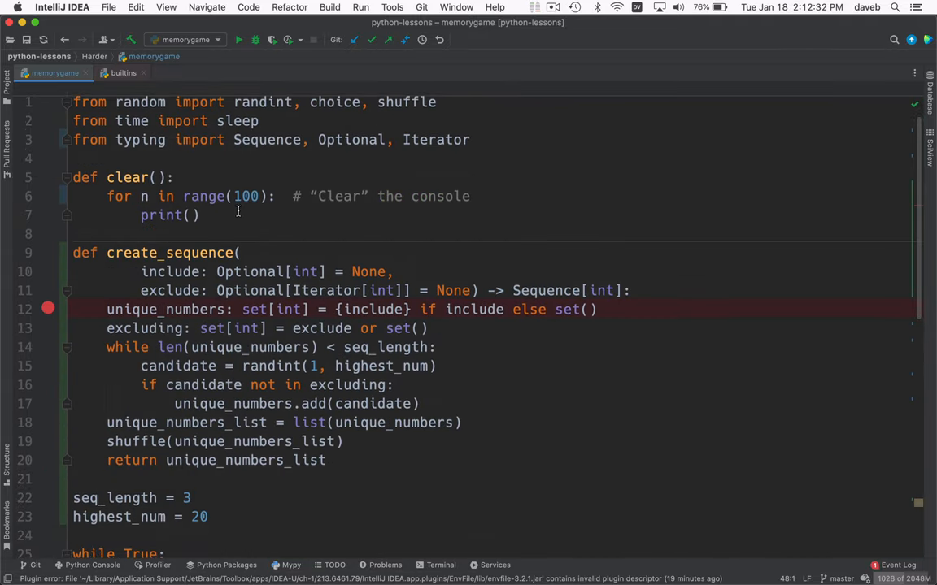
pyautogui.scroll(-3)
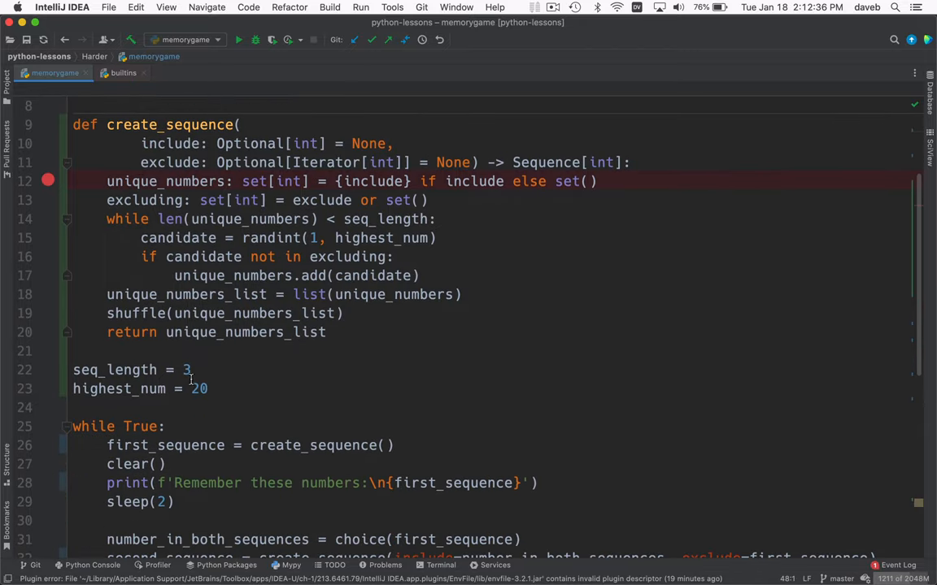
pyautogui.scroll(3)
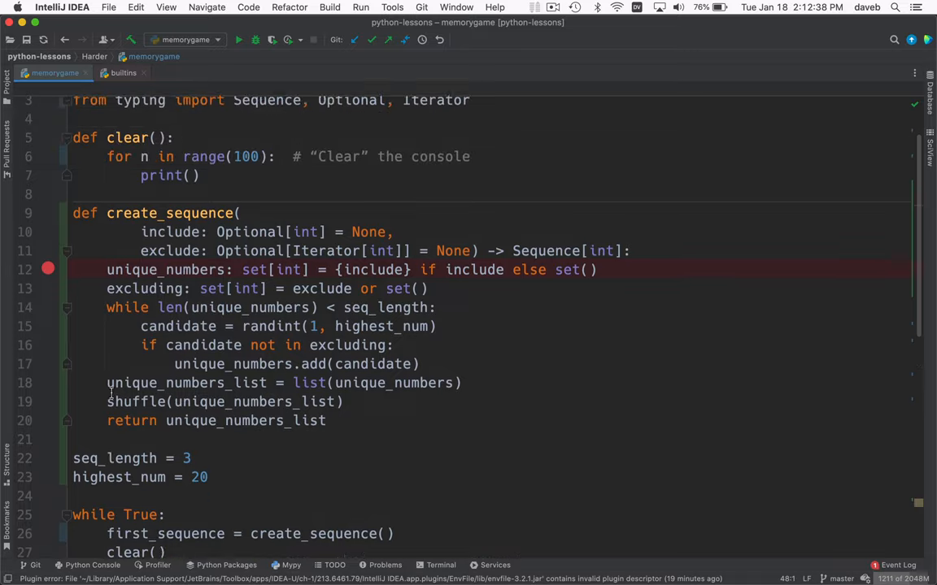
pyautogui.scroll(-3)
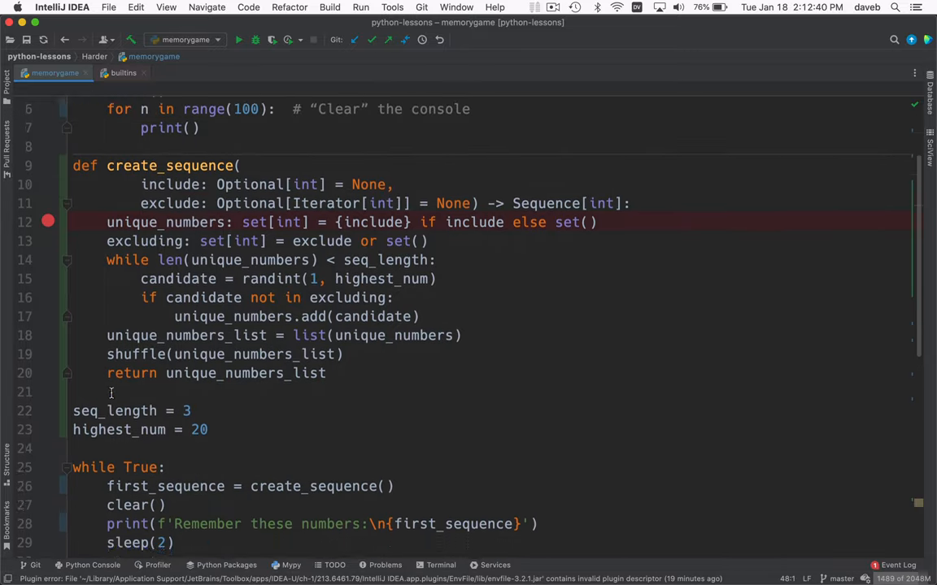
pyautogui.scroll(-3)
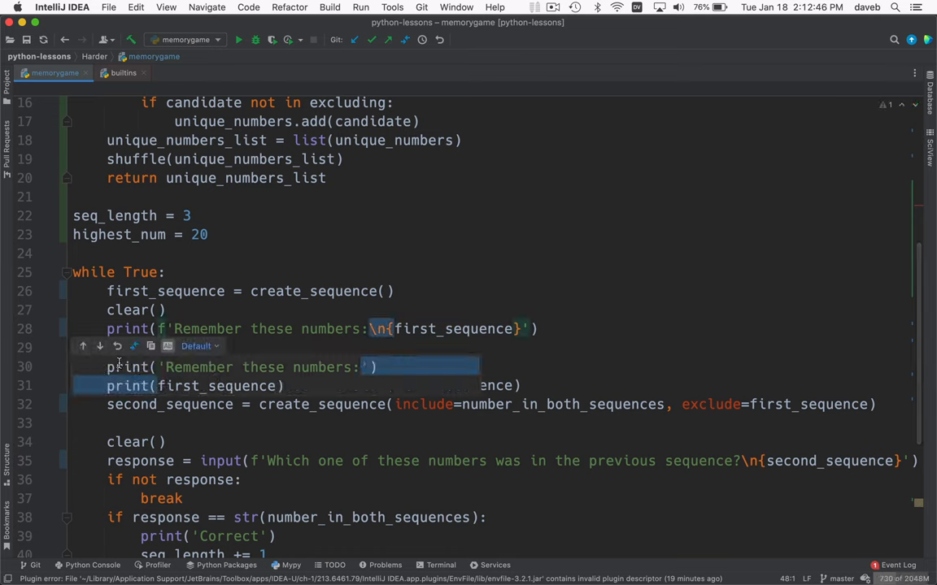
pyautogui.moveTo(560, 243)
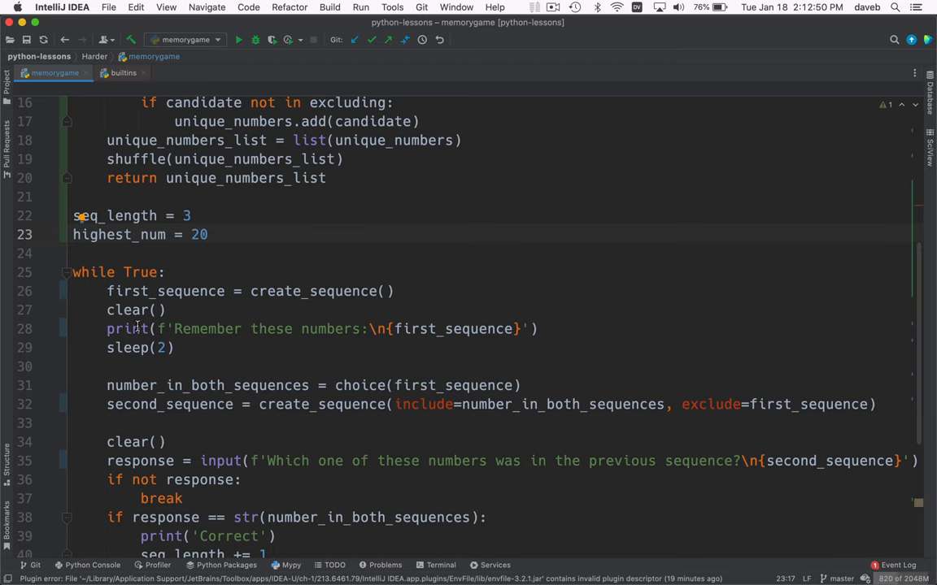
pyautogui.scroll(-3)
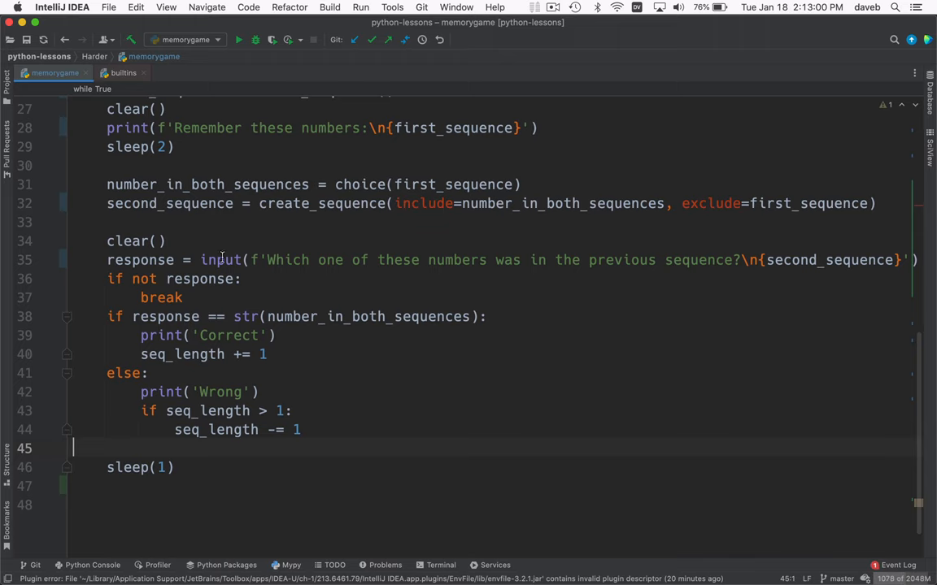
pyautogui.moveTo(221, 260)
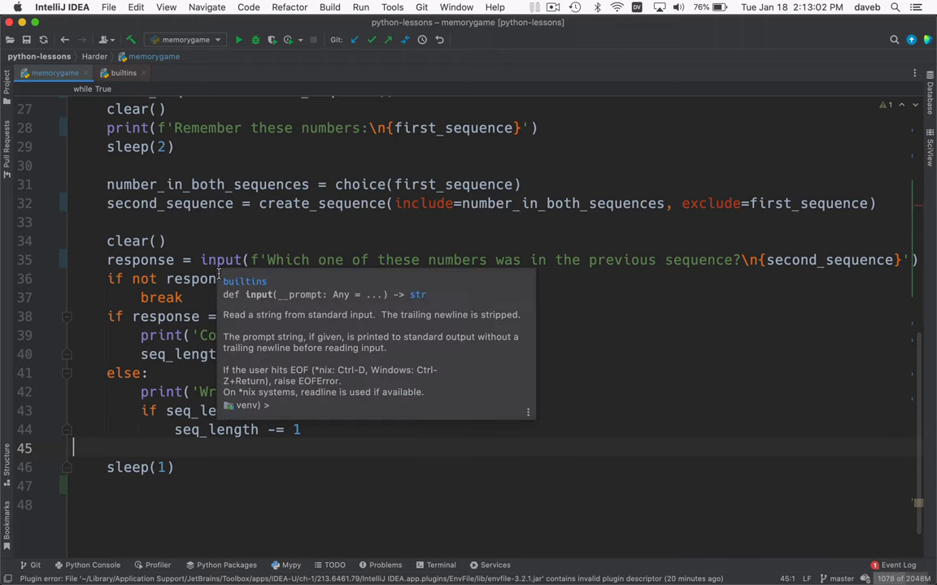
pyautogui.scroll(3)
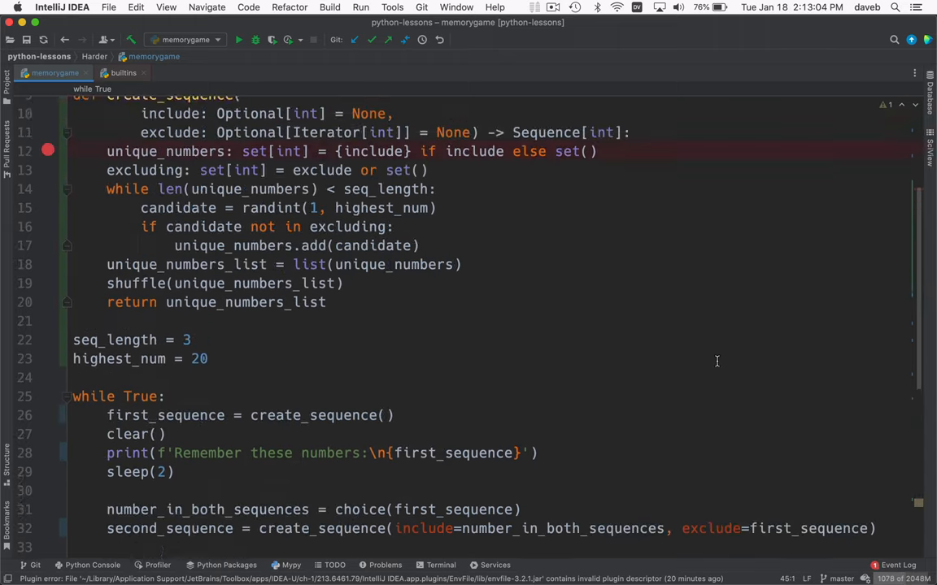
pyautogui.scroll(3)
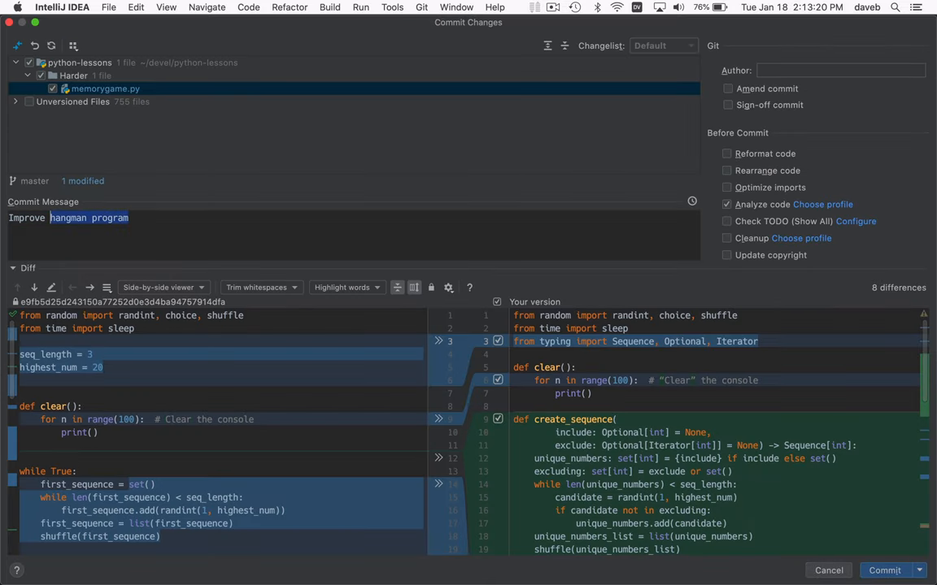
# Commit memorygame.py with the message 'Improve memory game code'
pyautogui.write('memory game')
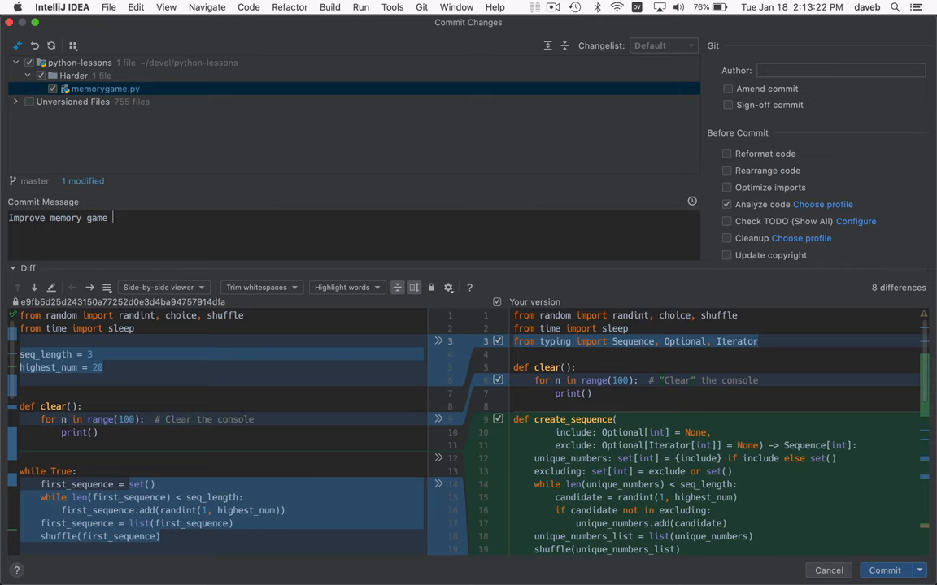
pyautogui.write('code')
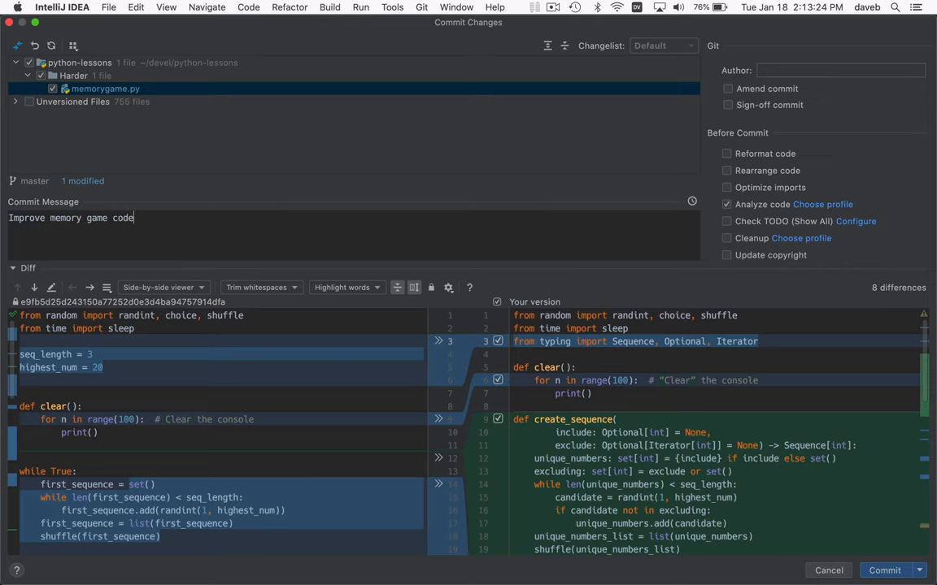
pyautogui.click(884, 569)
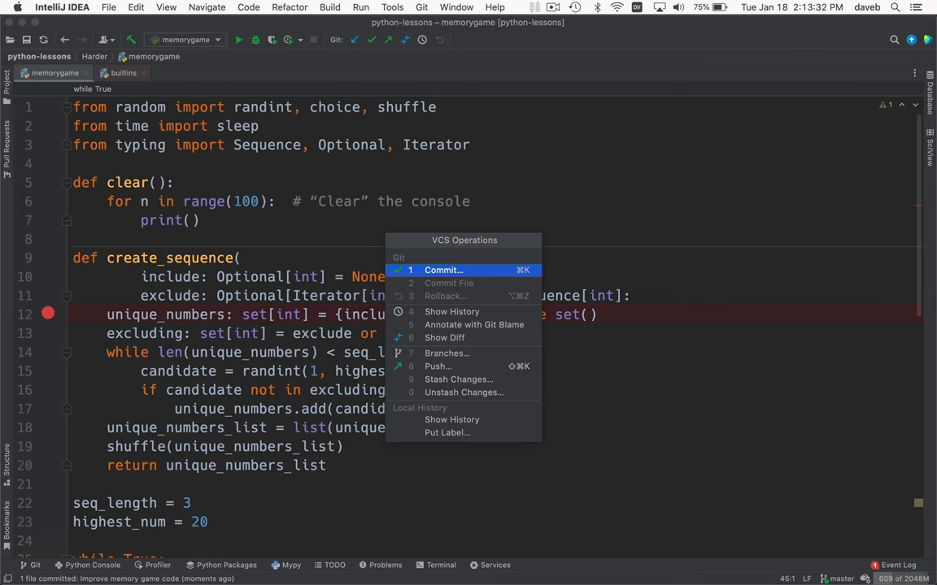
# Push the commit to origin master
pyautogui.click(437, 366)
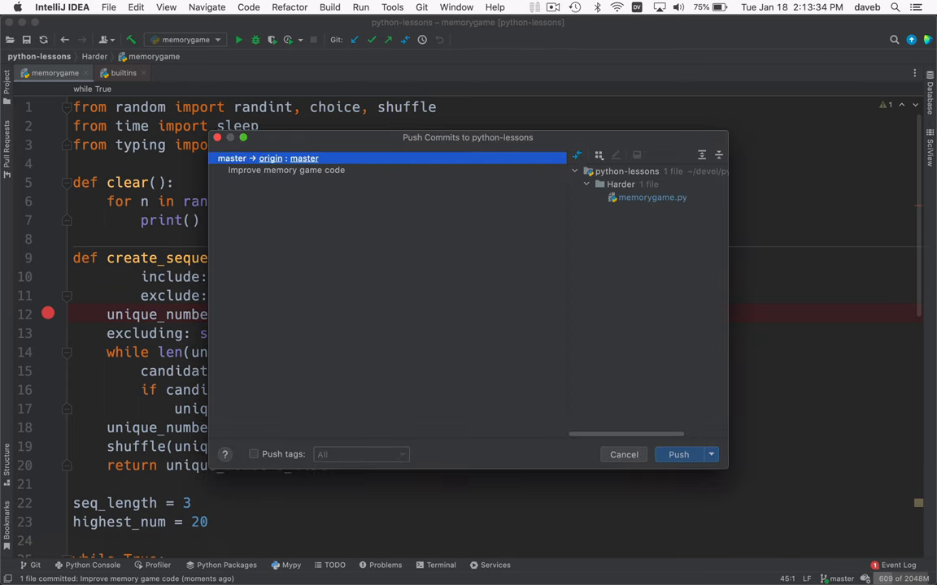
pyautogui.click(678, 455)
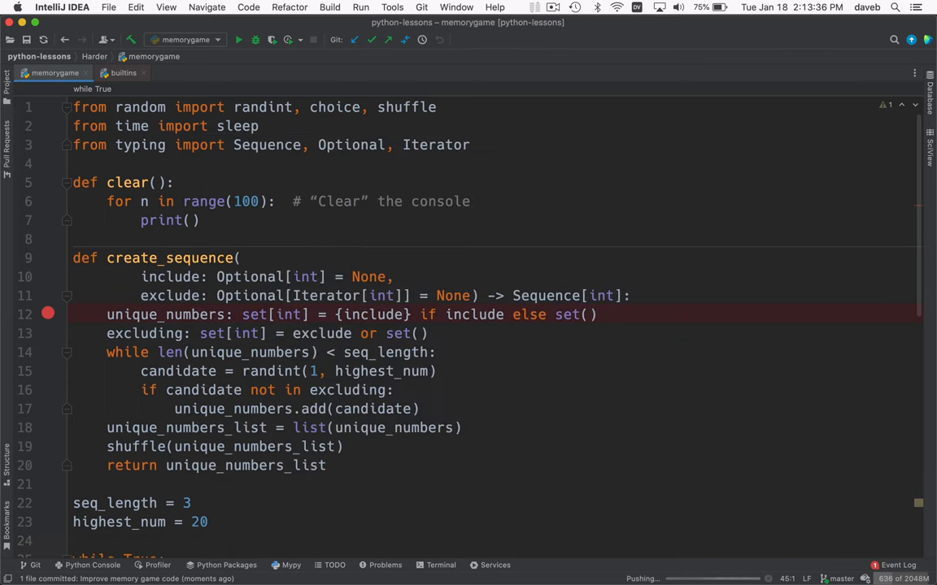